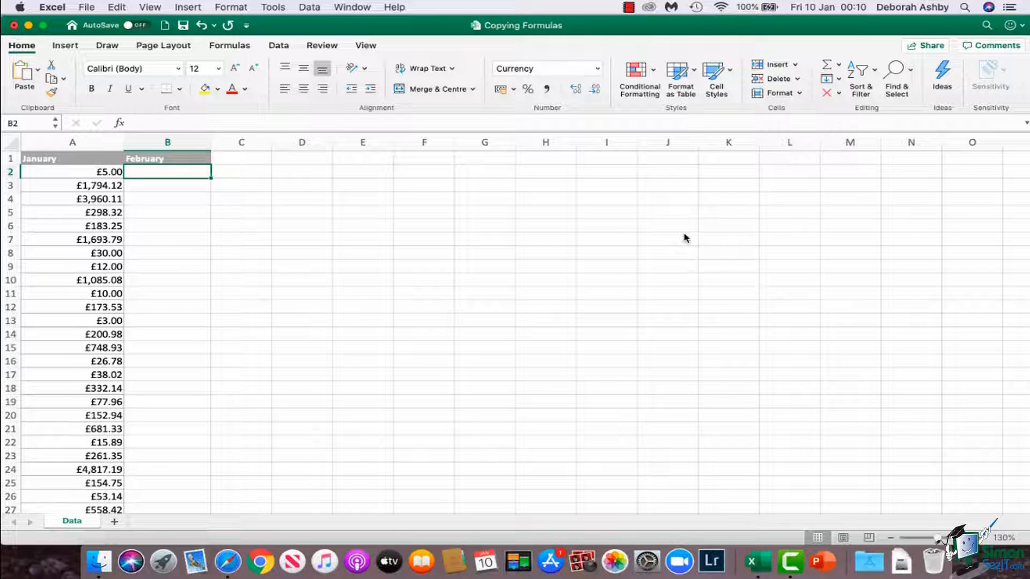
mouse_move(322, 199)
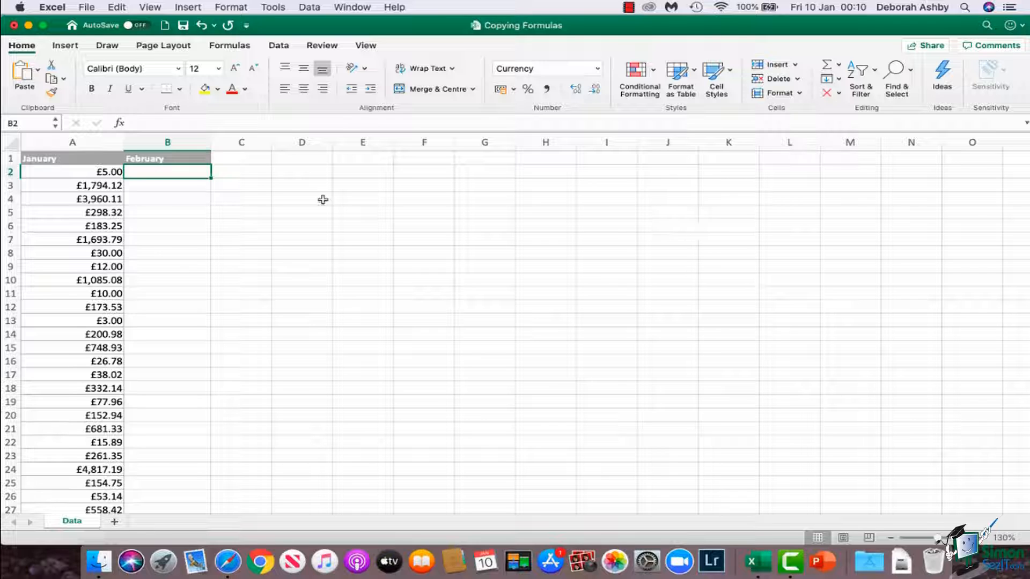
- Check the January values in A3 and A6, then select cell B2
click(72, 185)
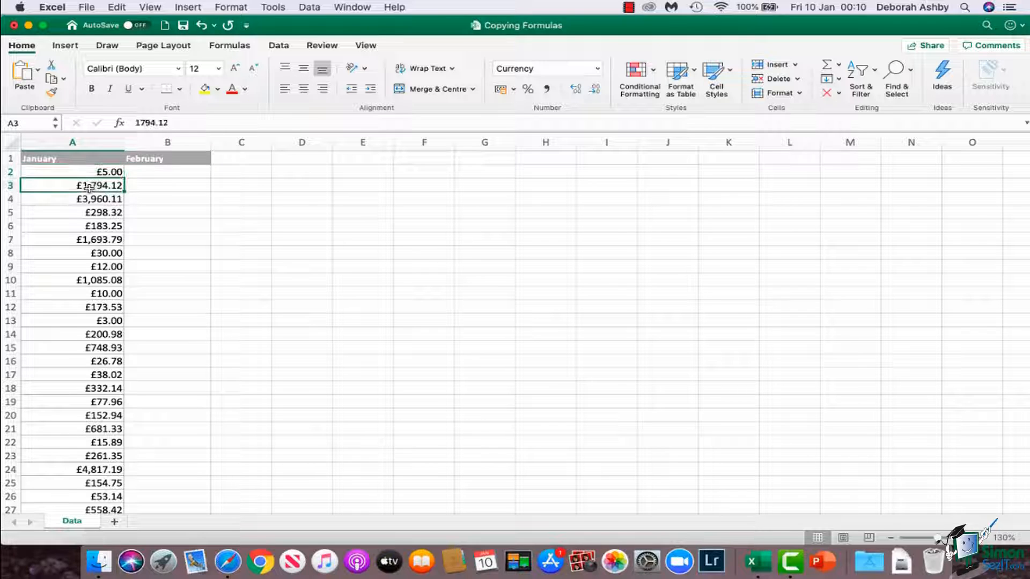
click(72, 225)
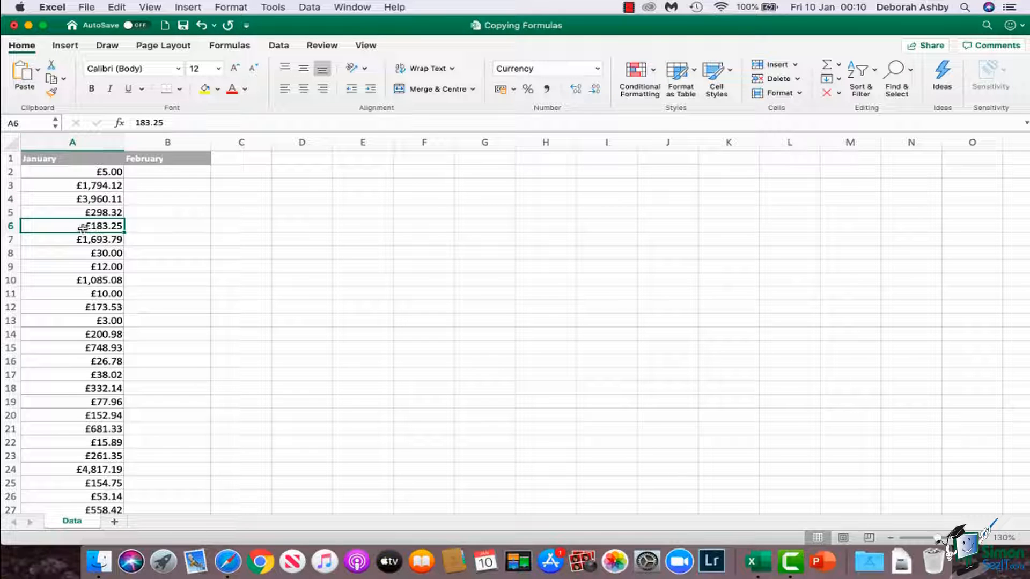
mouse_move(85, 171)
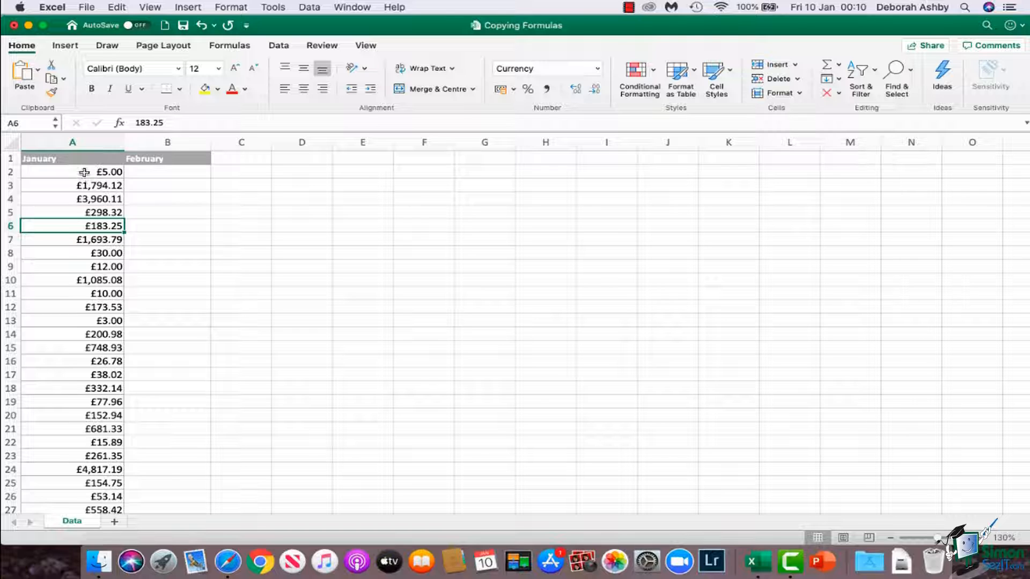
click(167, 172)
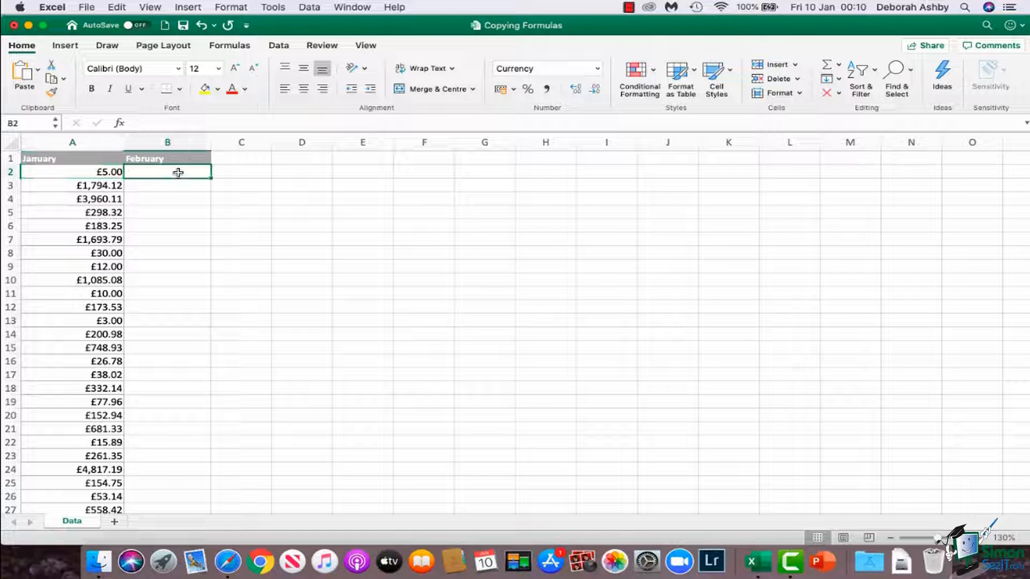
mouse_move(161, 362)
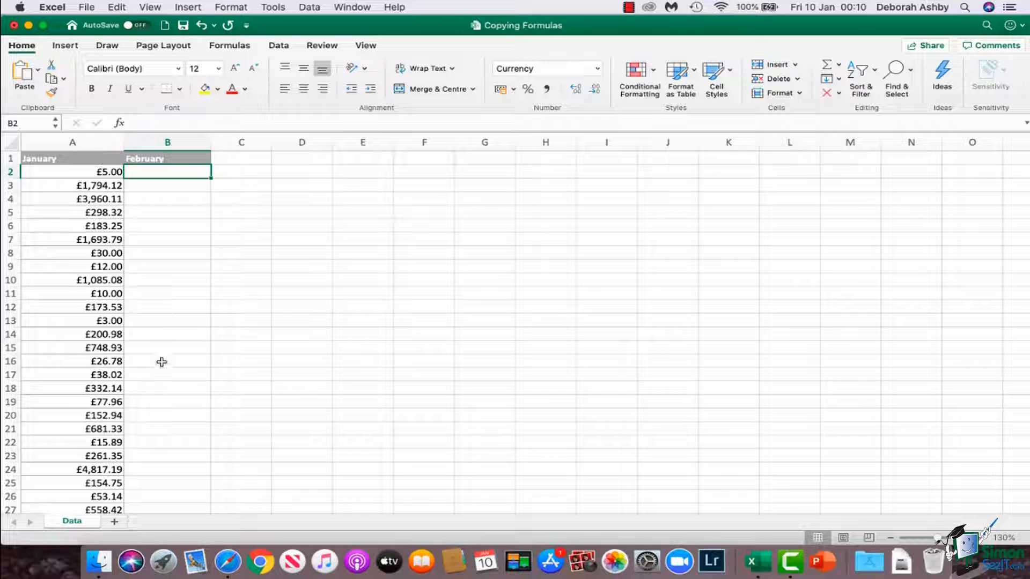
mouse_move(178, 200)
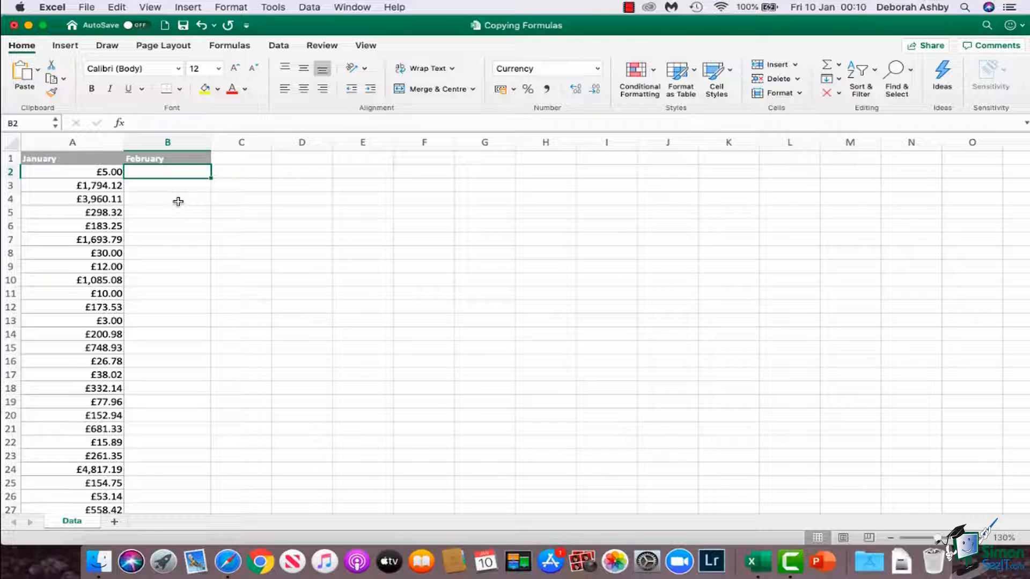
- Enter =RANDBETWEEN(5,5000) in B2, which displays £1,720.00
text(=)
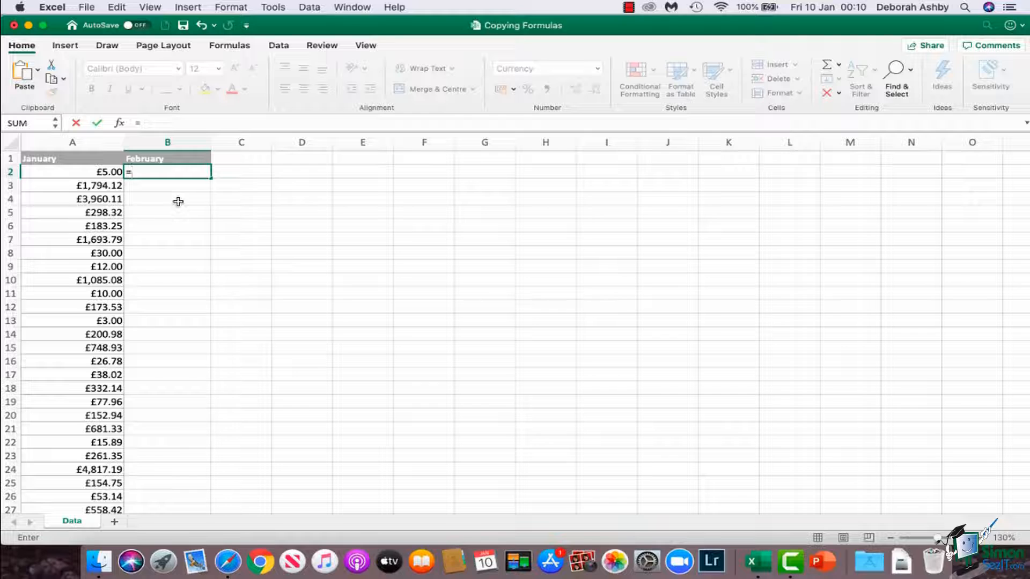
text(rand)
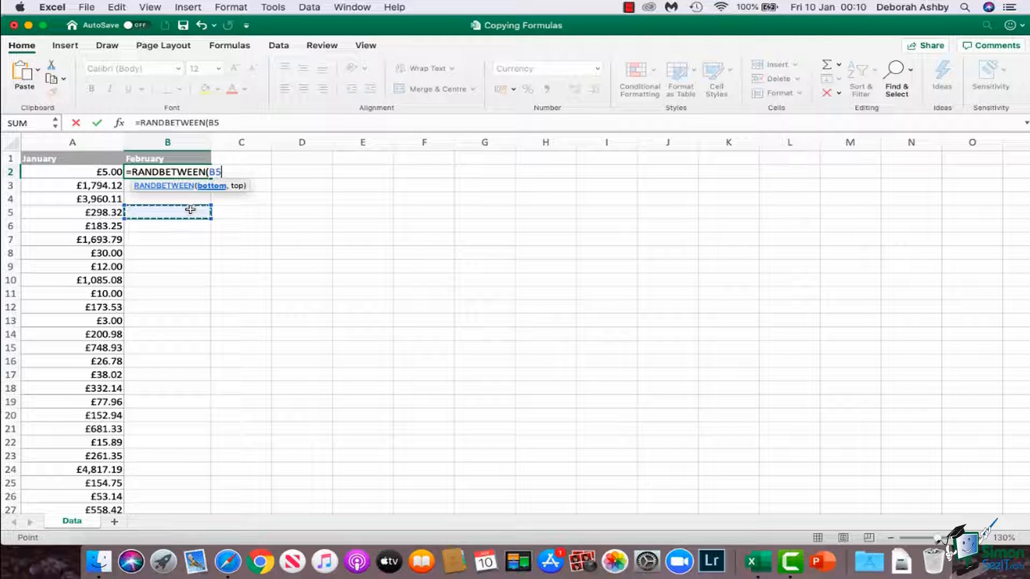
key(Backspace)
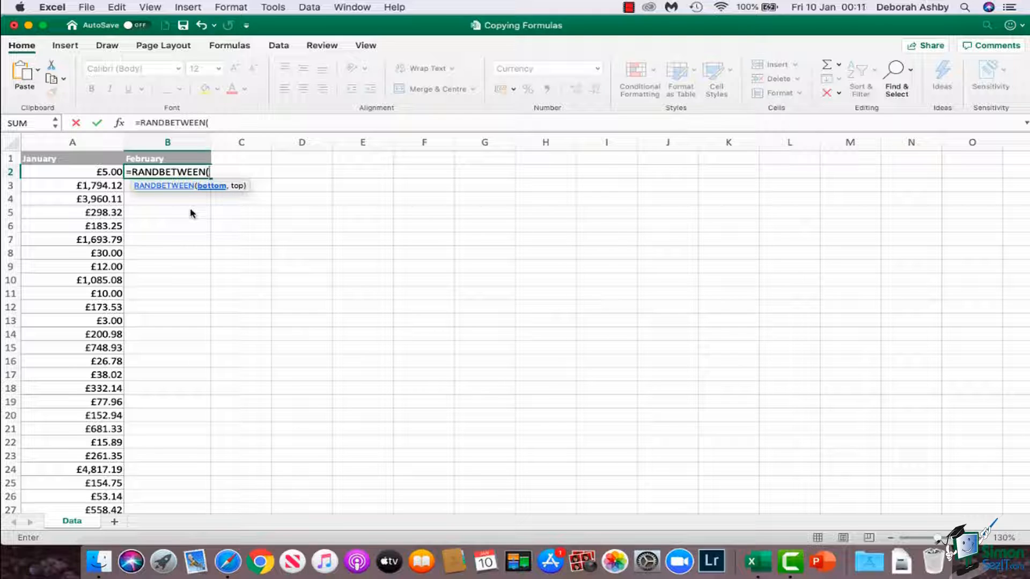
text(5)
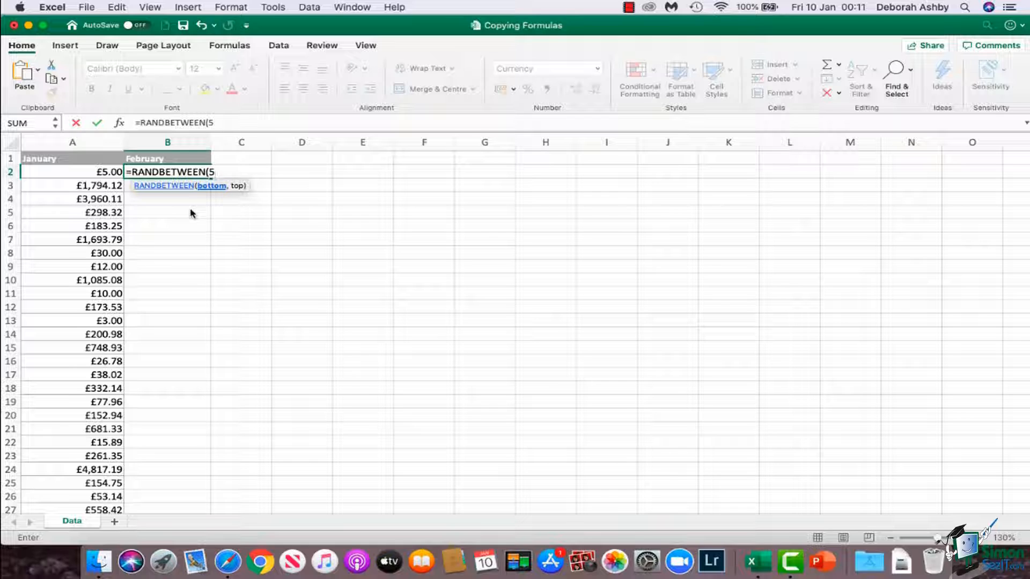
text(,)
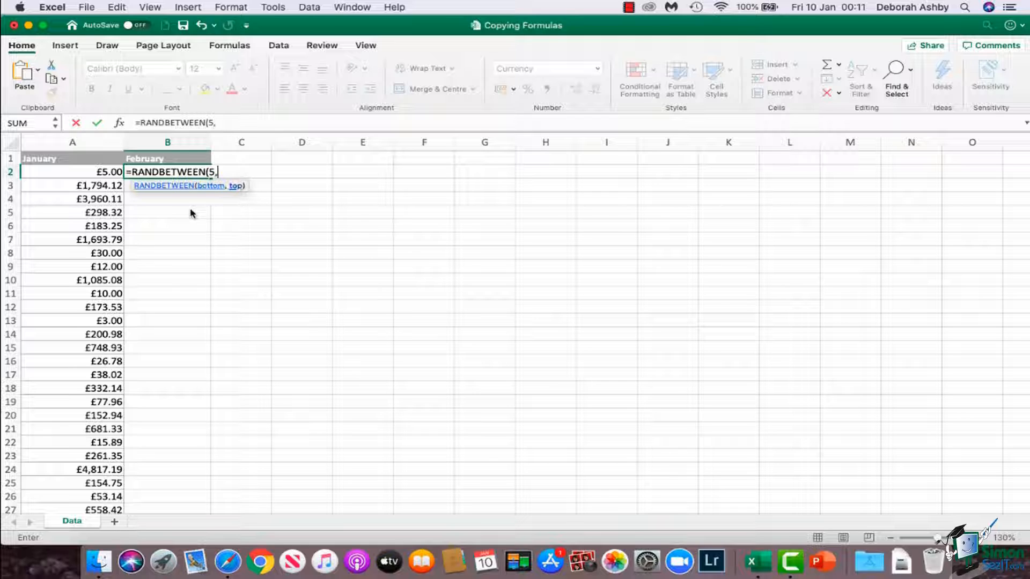
text(5)
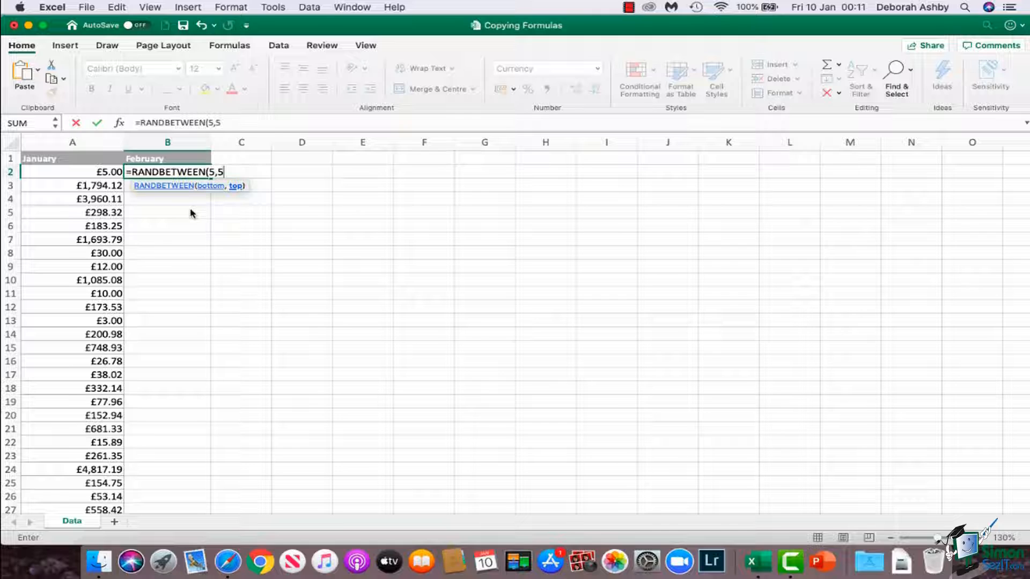
text(000)
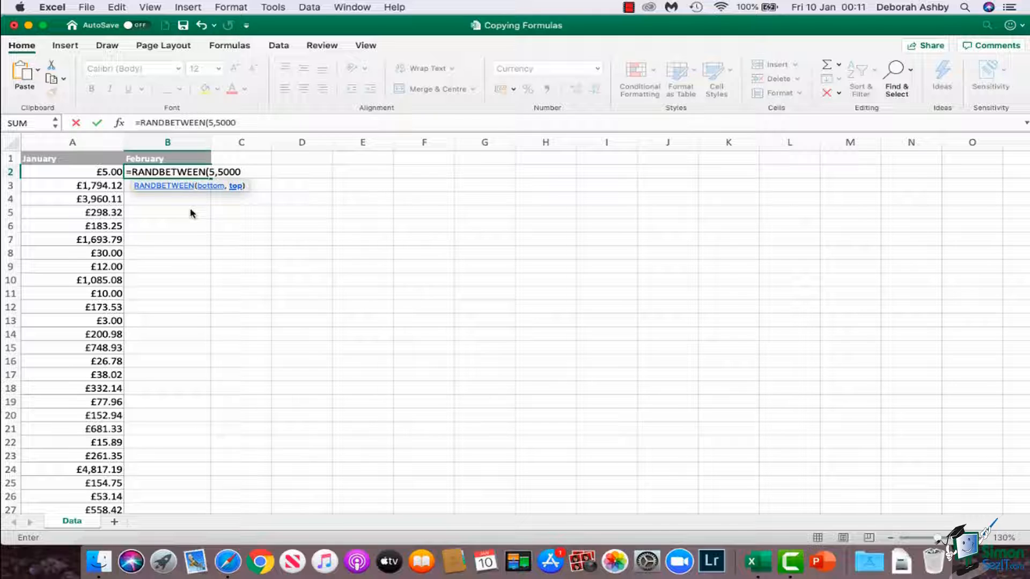
text())
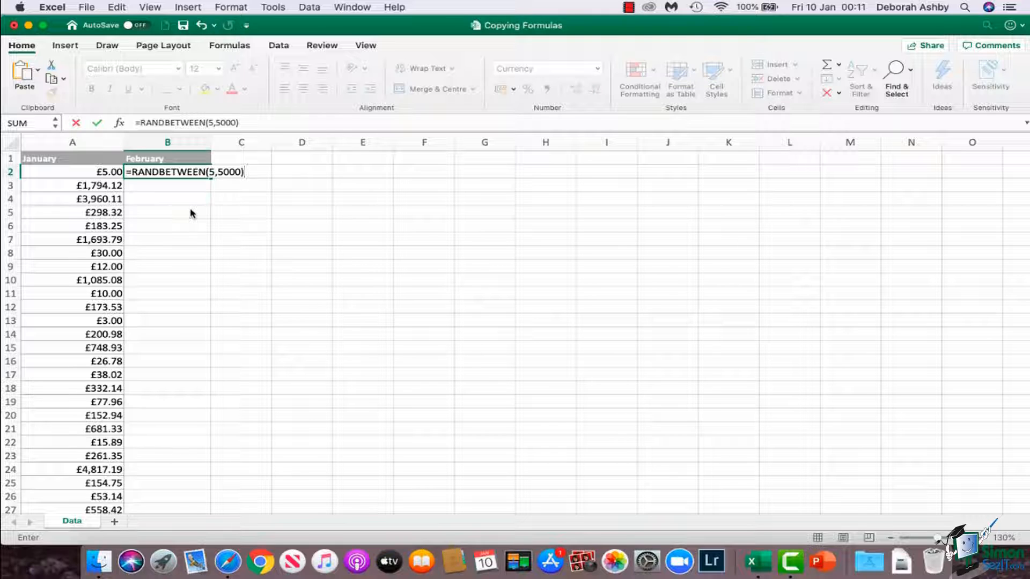
key(Return)
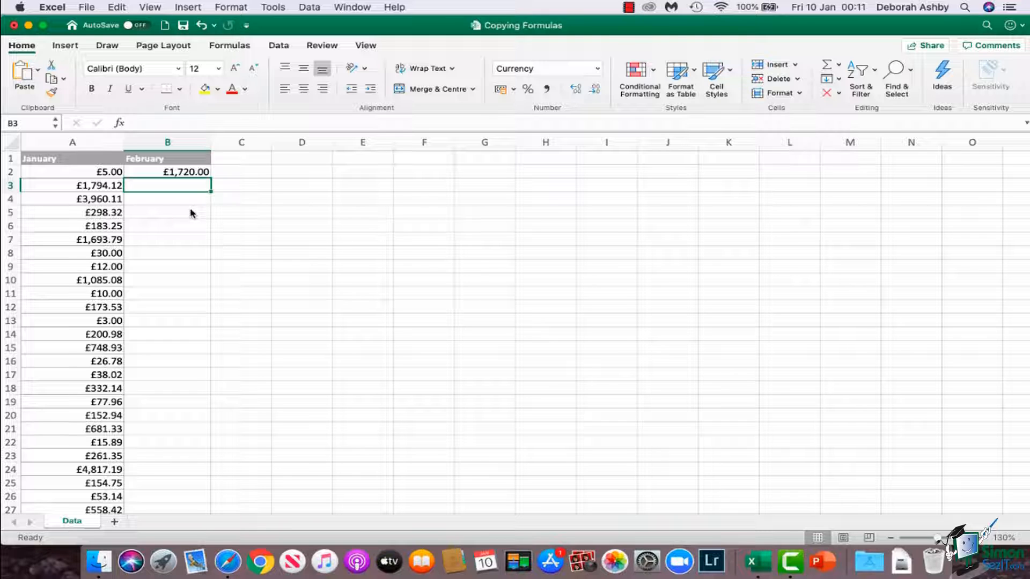
mouse_move(169, 177)
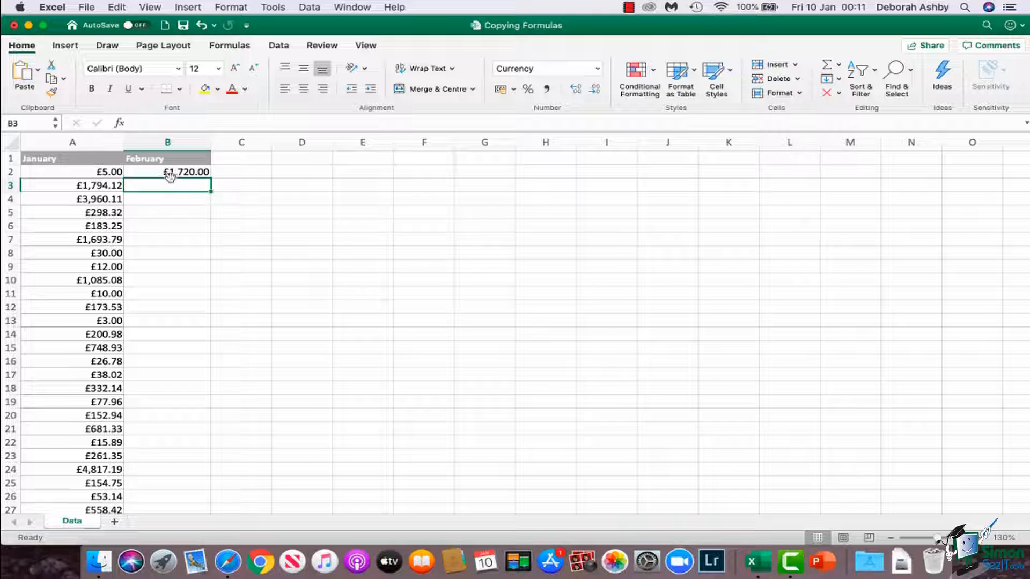
- Select cell B2 containing the RANDBETWEEN formula
click(166, 172)
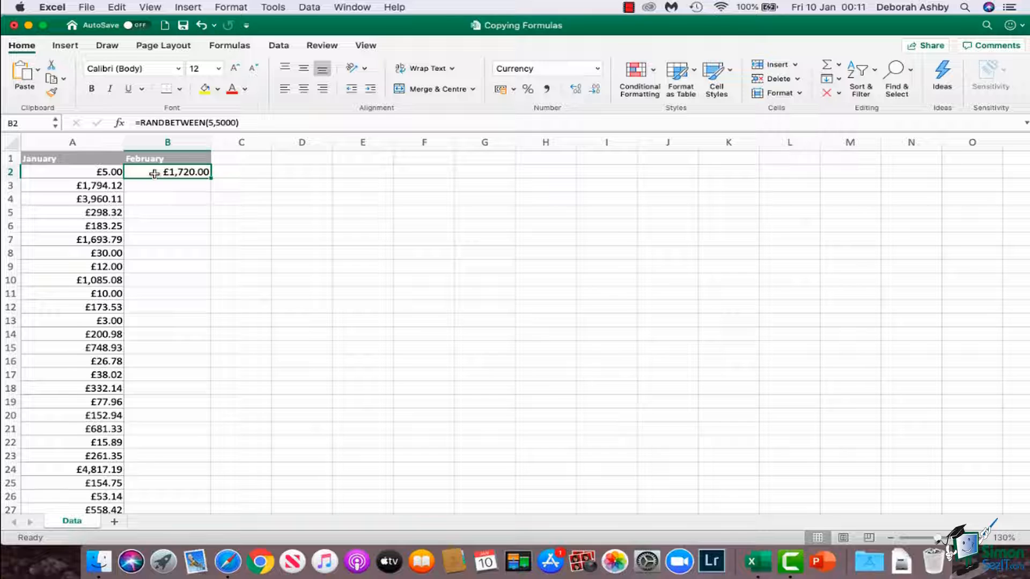
mouse_move(157, 208)
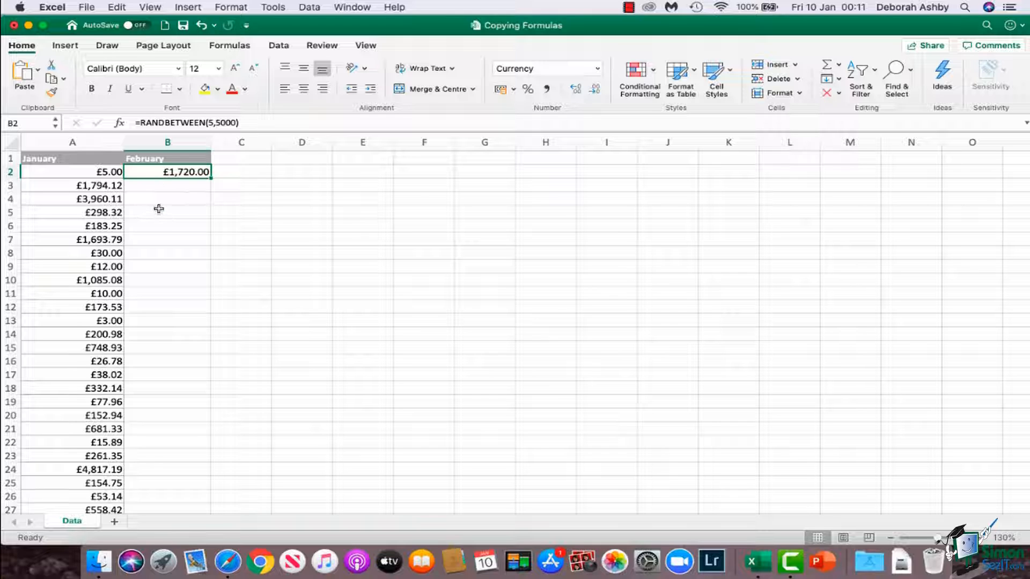
mouse_move(190, 211)
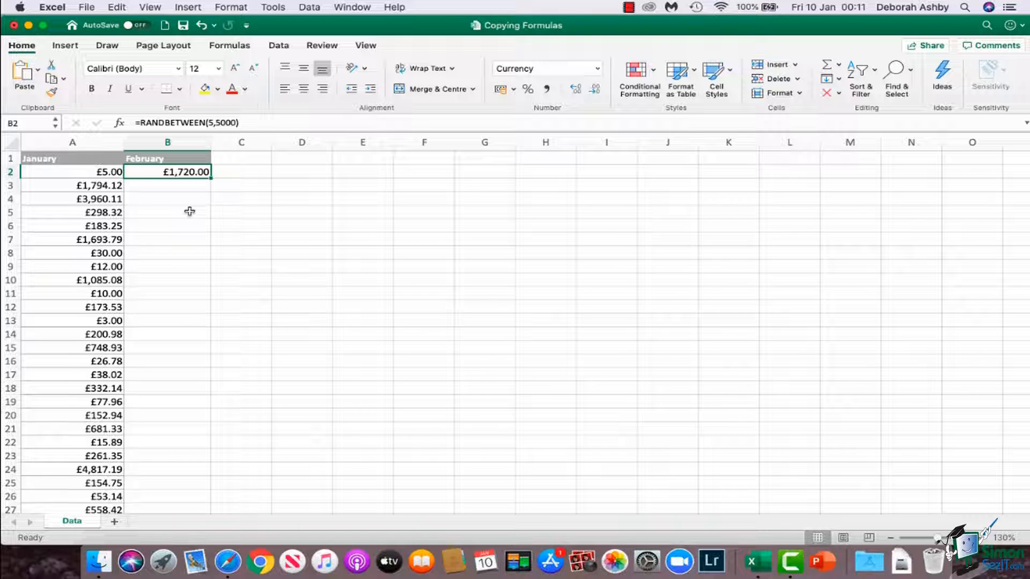
mouse_move(213, 188)
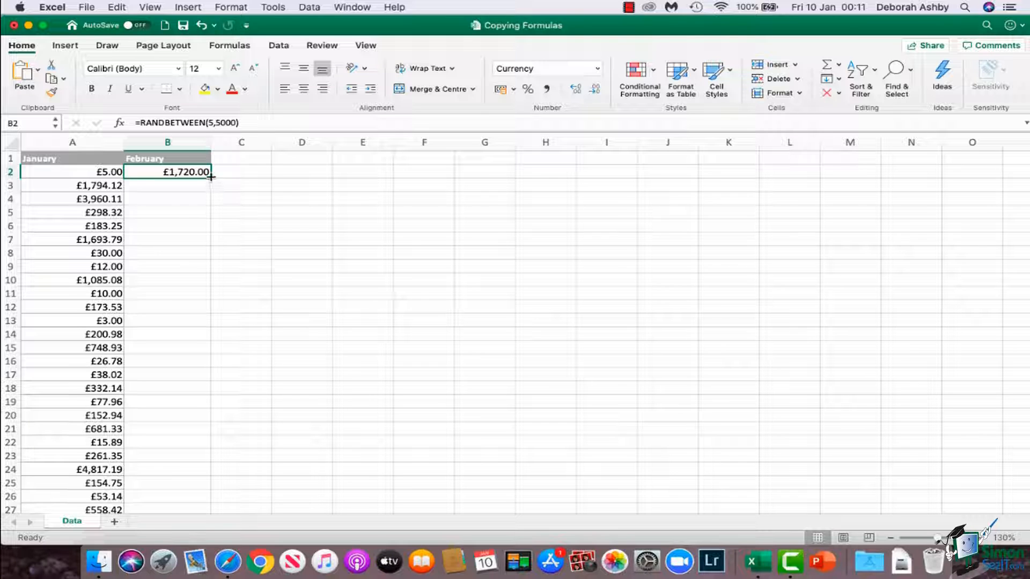
mouse_move(210, 180)
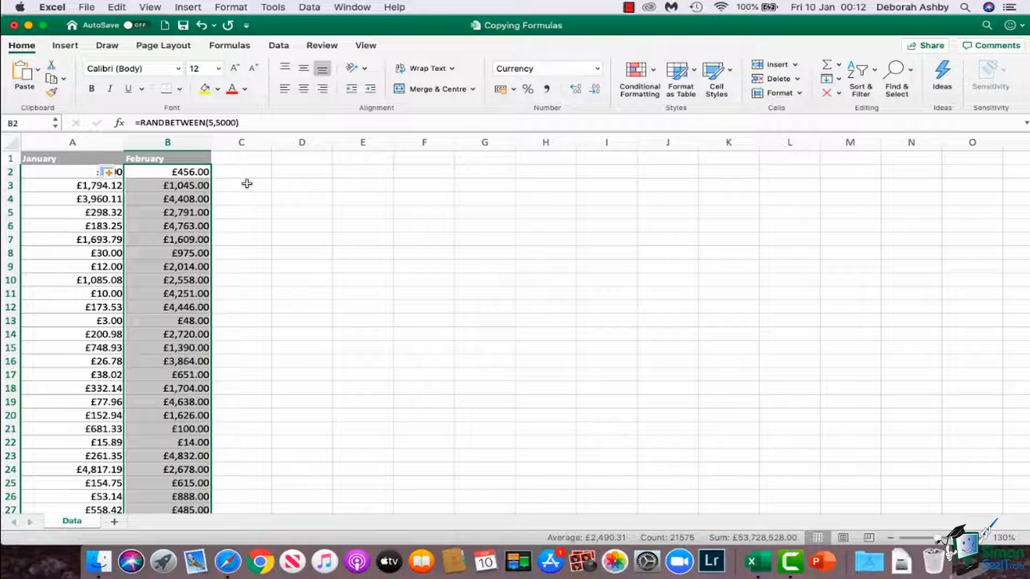
mouse_move(181, 283)
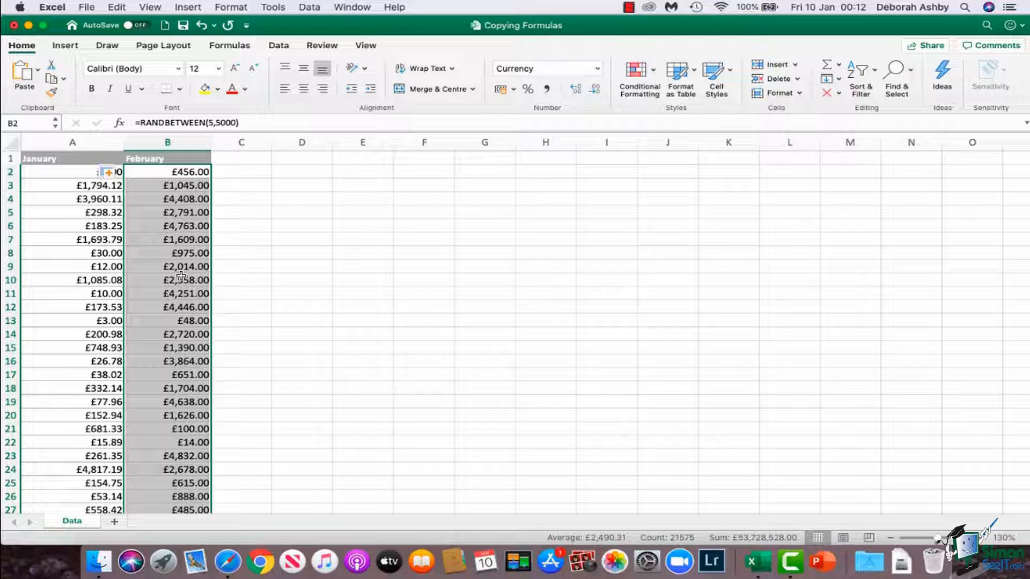
mouse_move(59, 213)
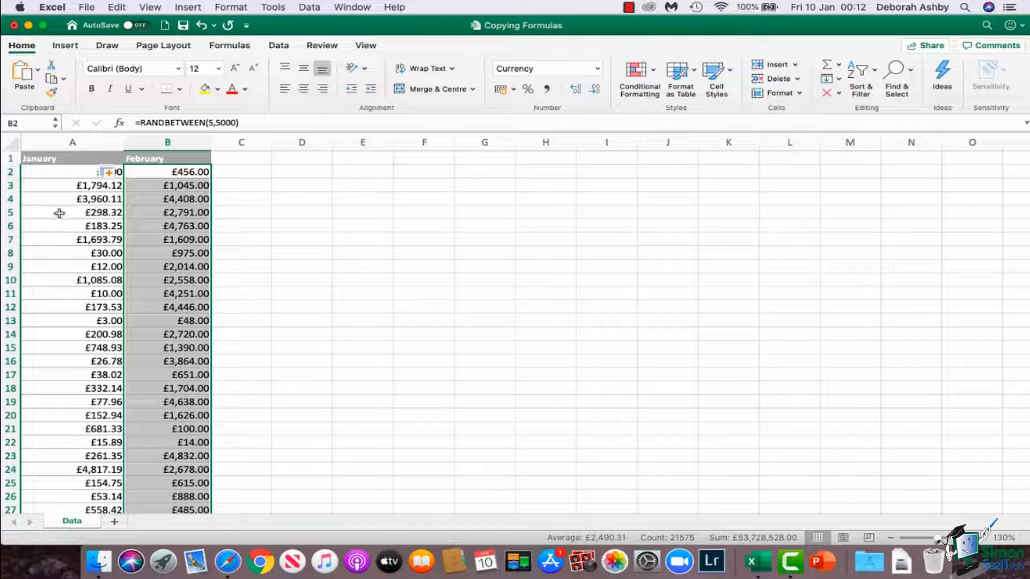
mouse_move(181, 212)
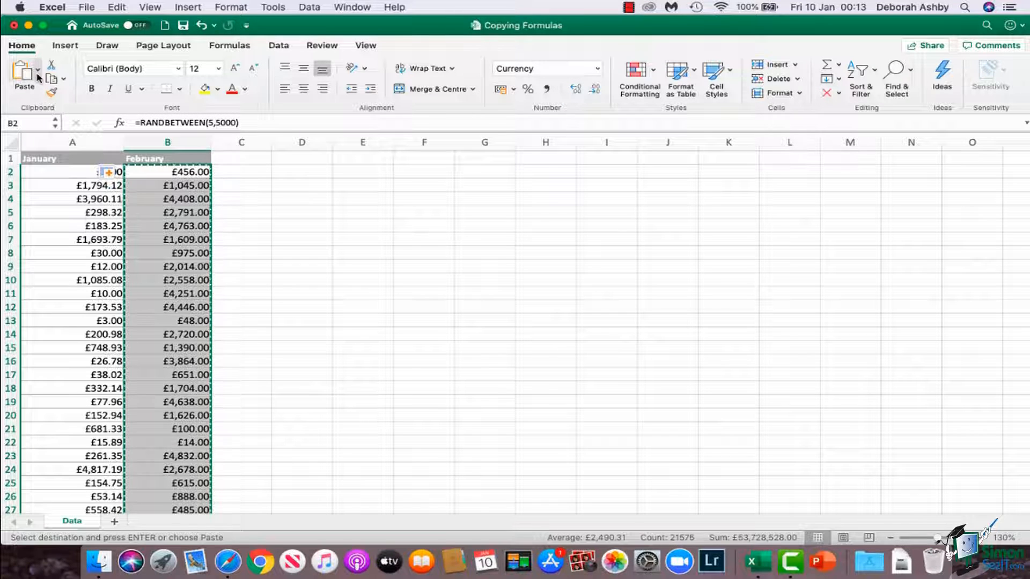
- Paste the February column as plain values, e.g. 456 and 1045
click(38, 74)
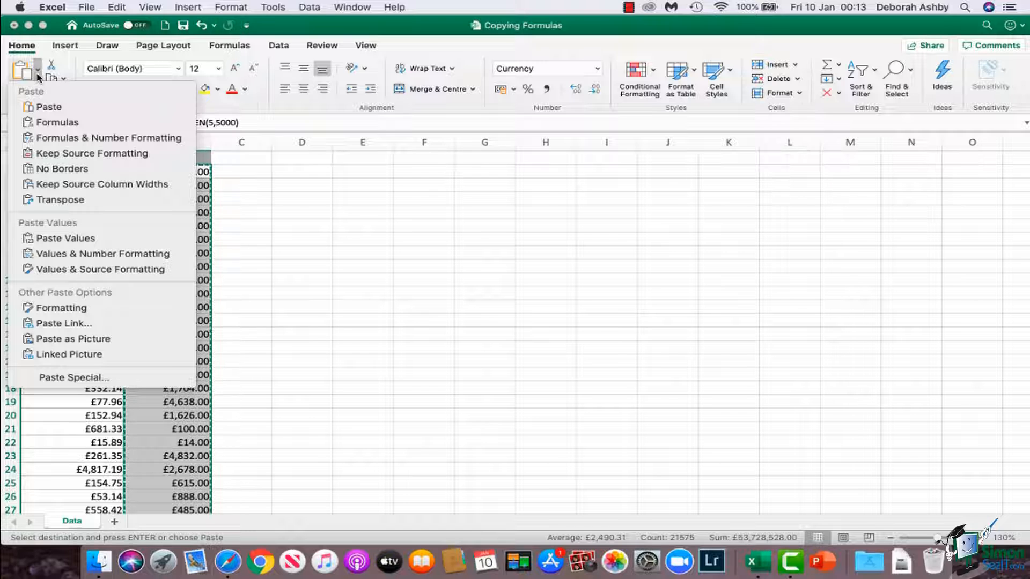
mouse_move(64, 237)
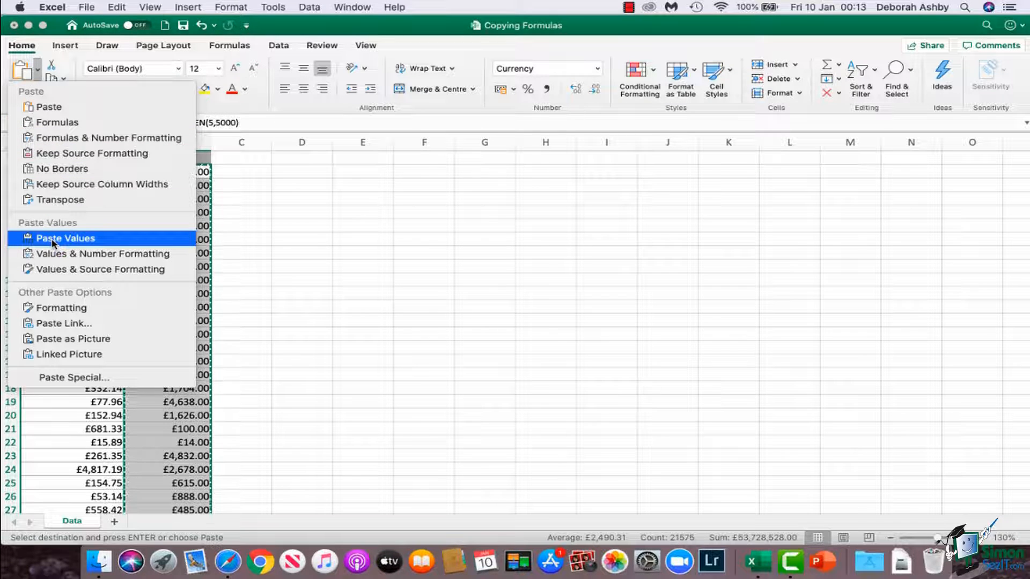
click(65, 238)
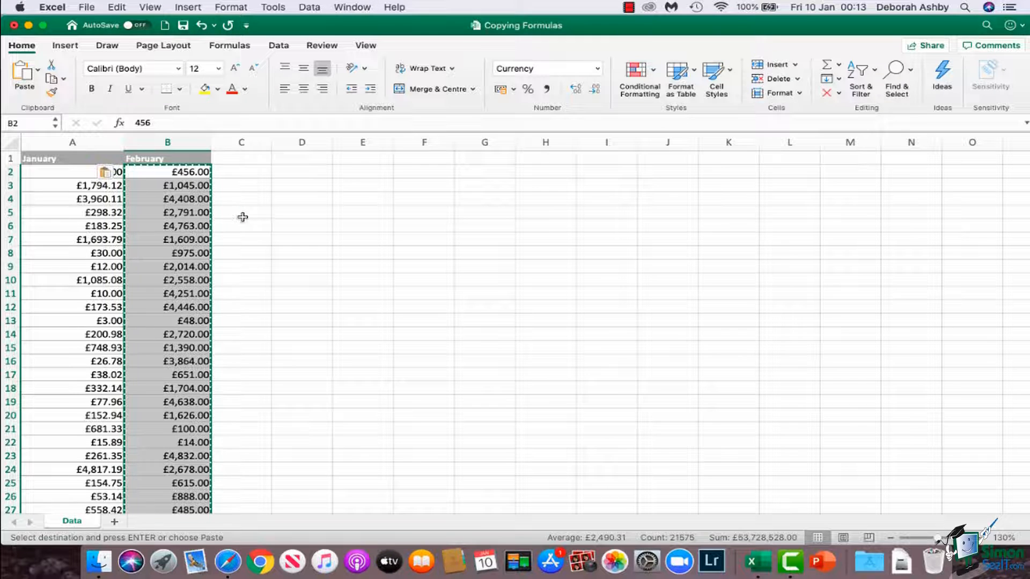
click(241, 213)
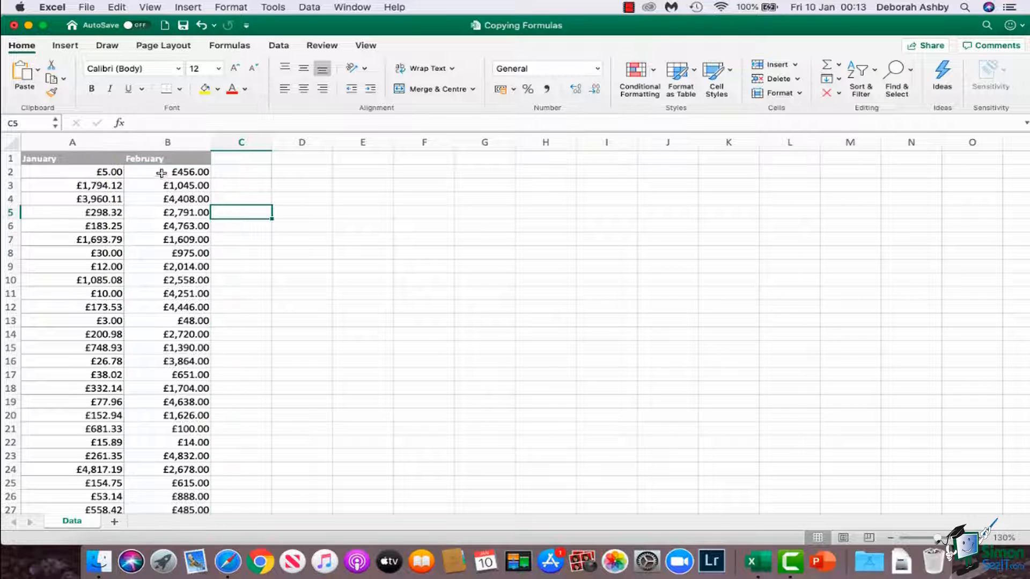
- Inspect February values in column B and widen column C to 16.33
click(168, 172)
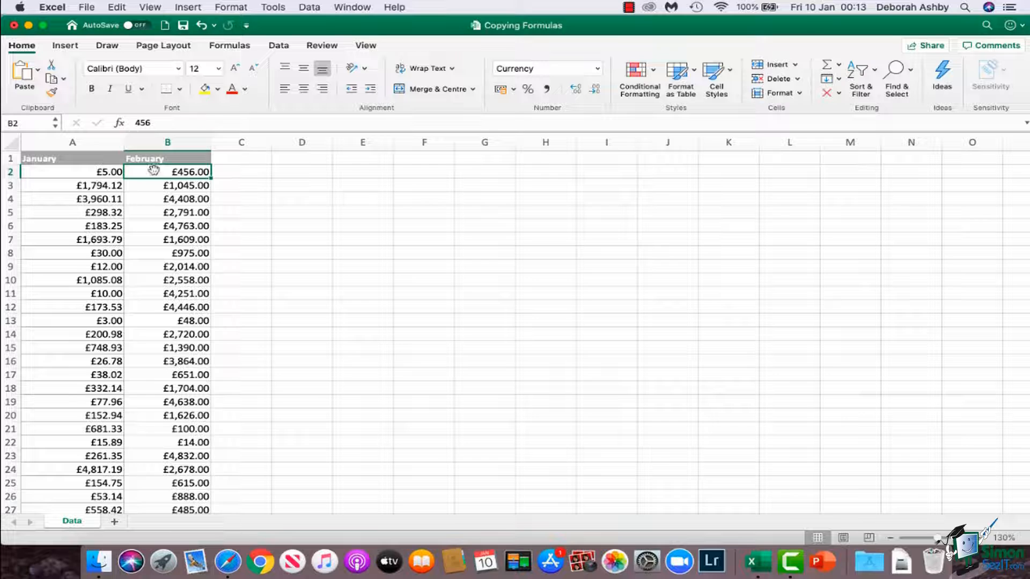
click(166, 199)
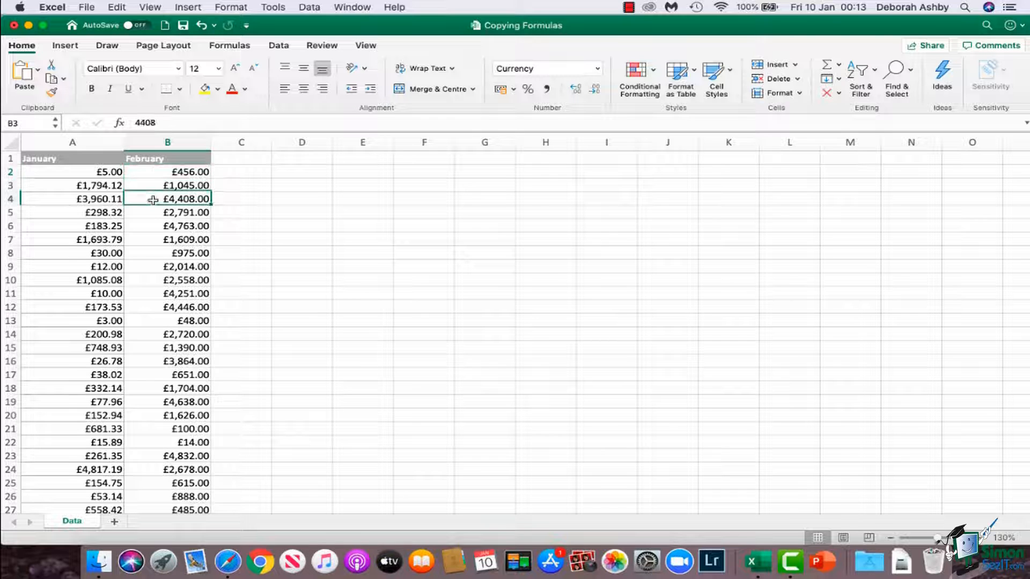
click(167, 198)
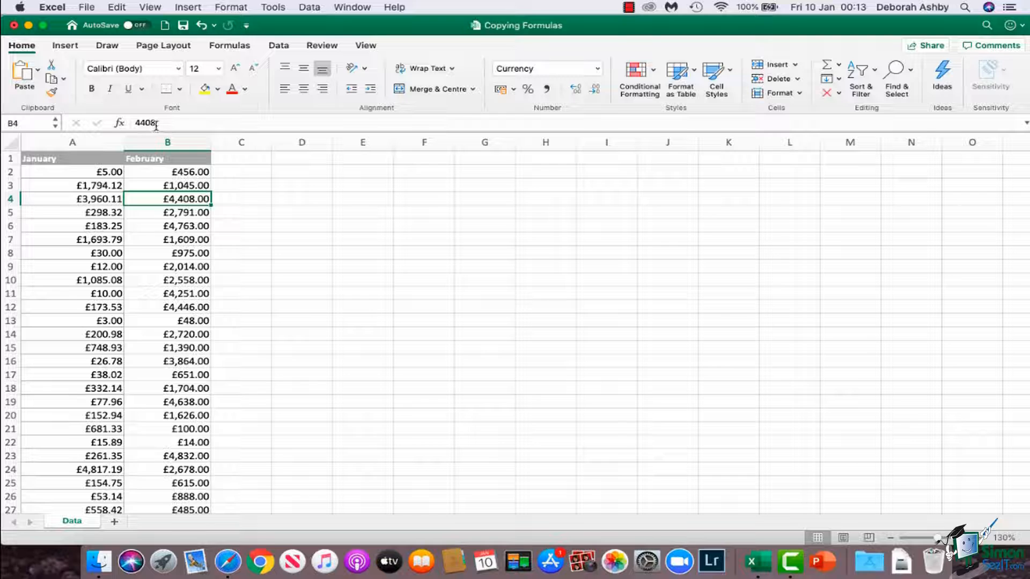
click(167, 185)
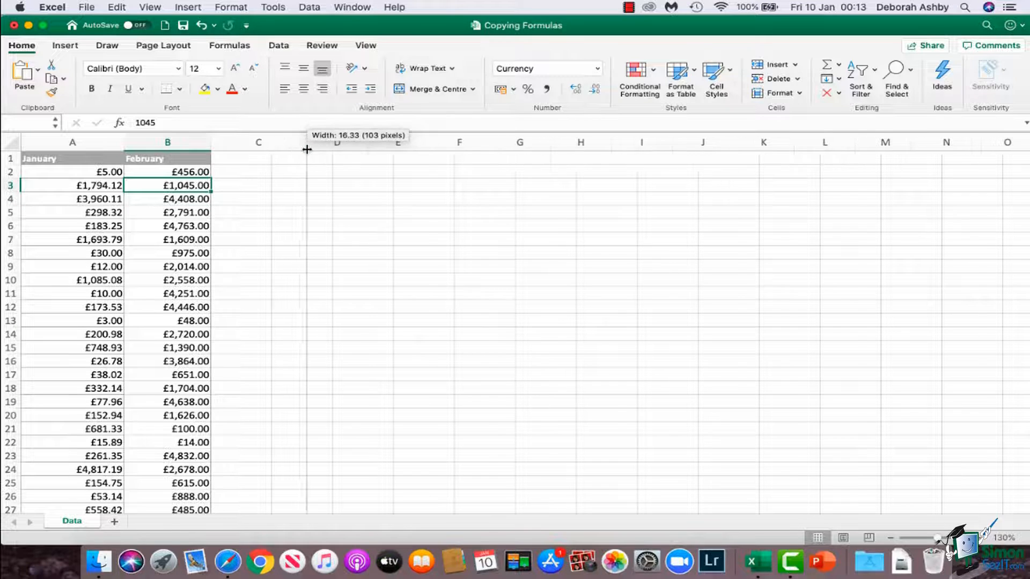
- Head column C 'Total' and enter =SUM(A2:B2) in C2, showing £461.00
text(To)
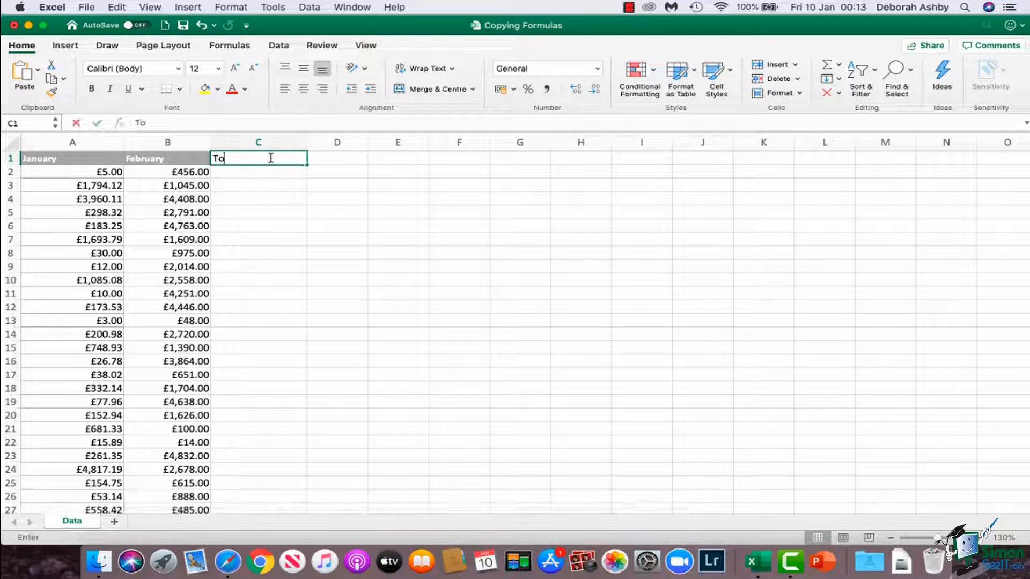
key(Return)
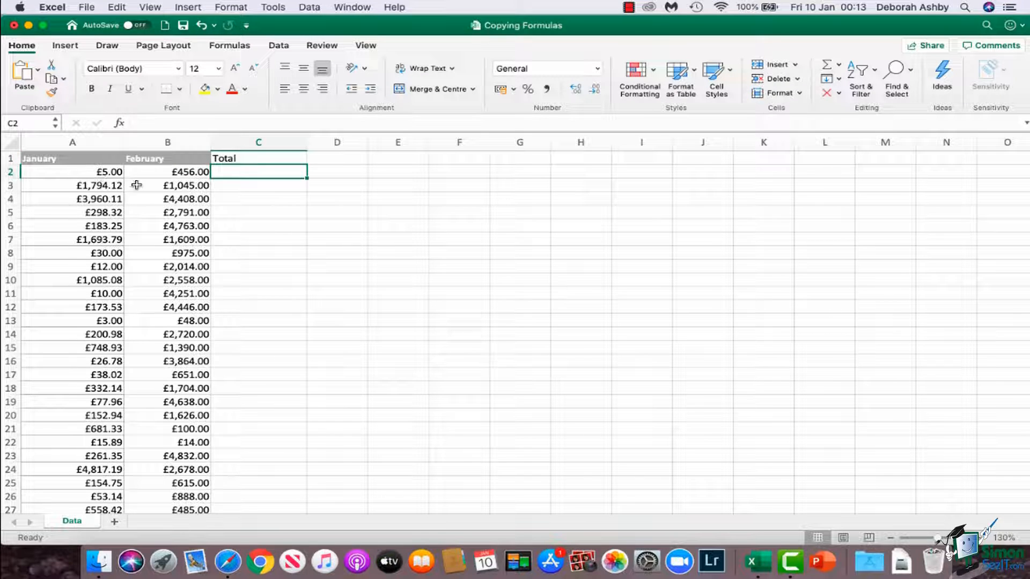
mouse_move(255, 172)
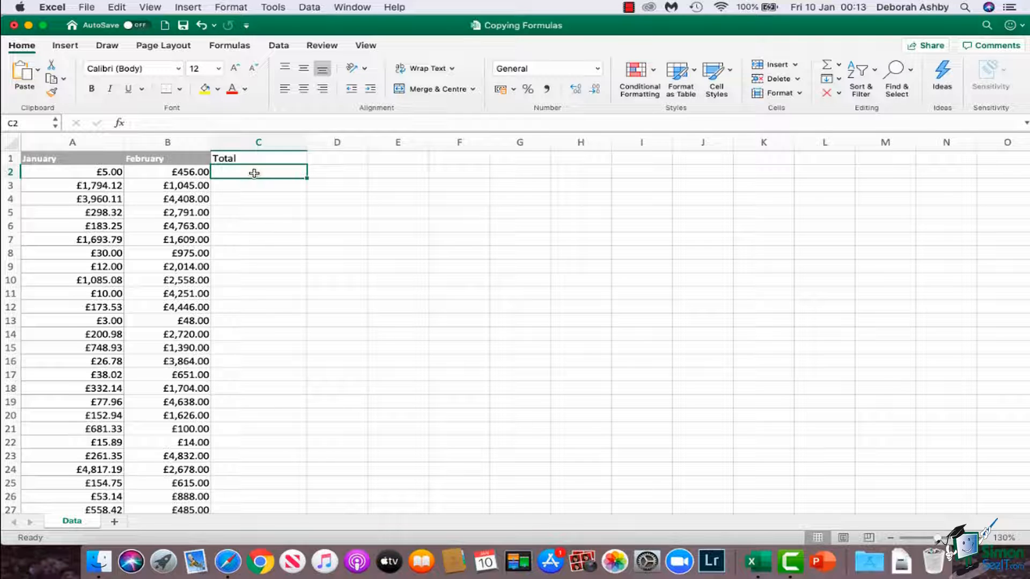
text(=)
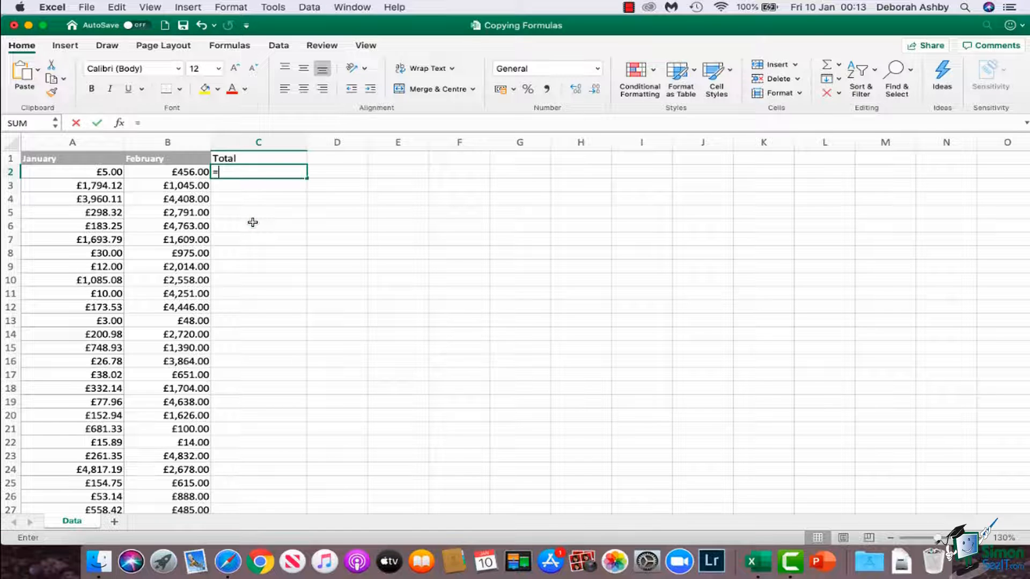
text(SUM()
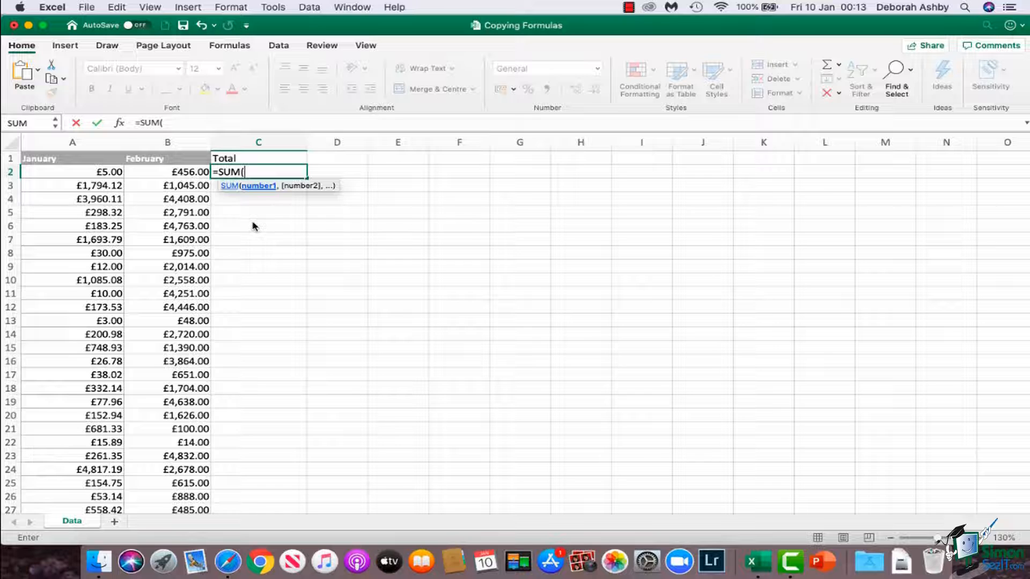
click(72, 171)
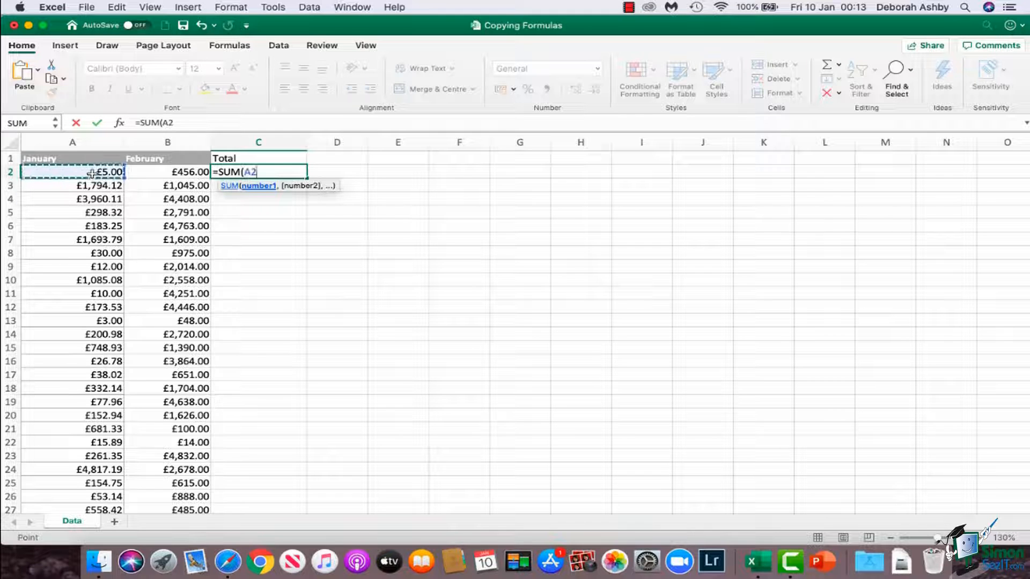
drag(72, 171, 168, 172)
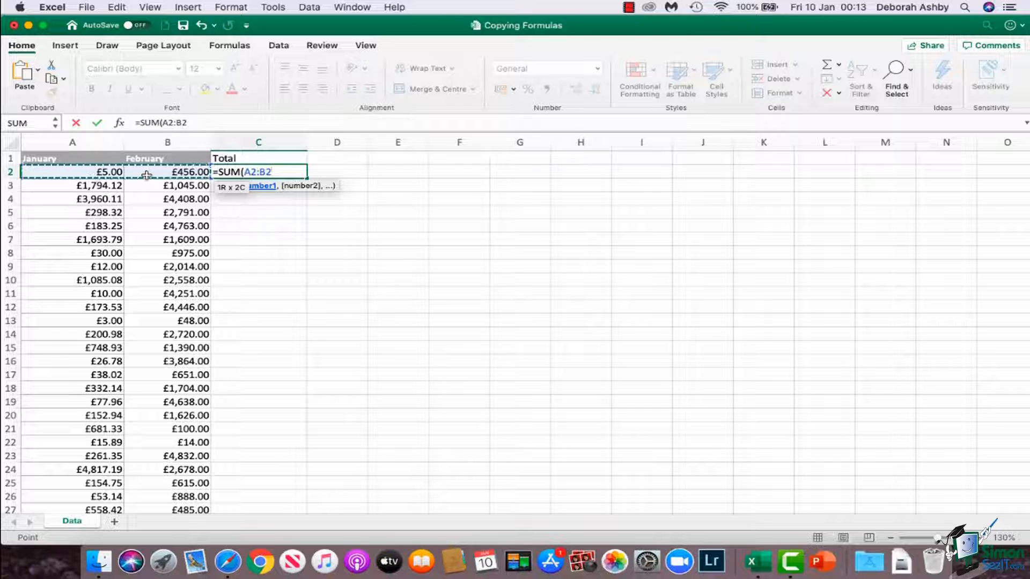
key(Return)
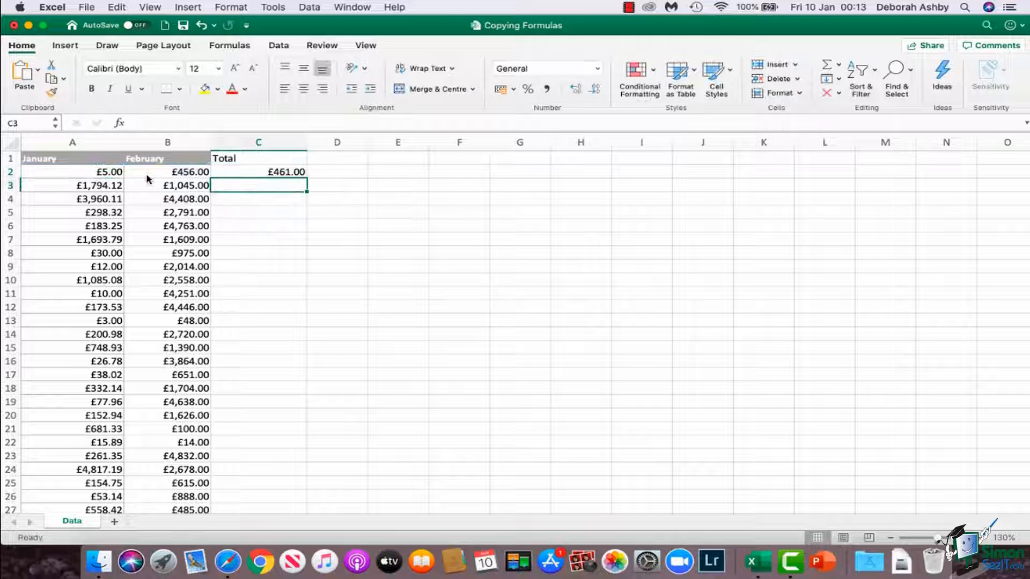
- Select C2 and auto-fill its SUM formula down column C
click(257, 172)
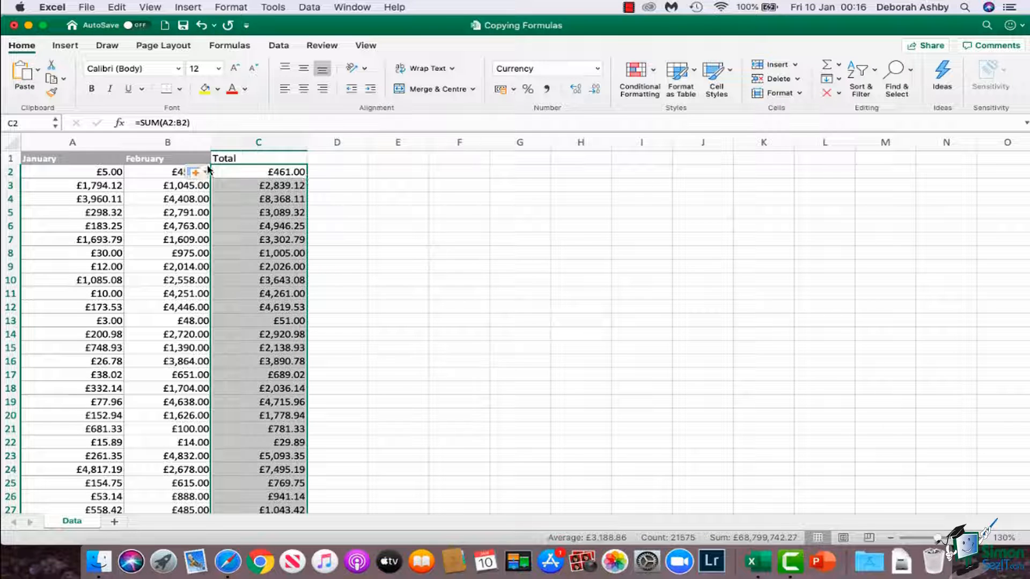
mouse_move(194, 171)
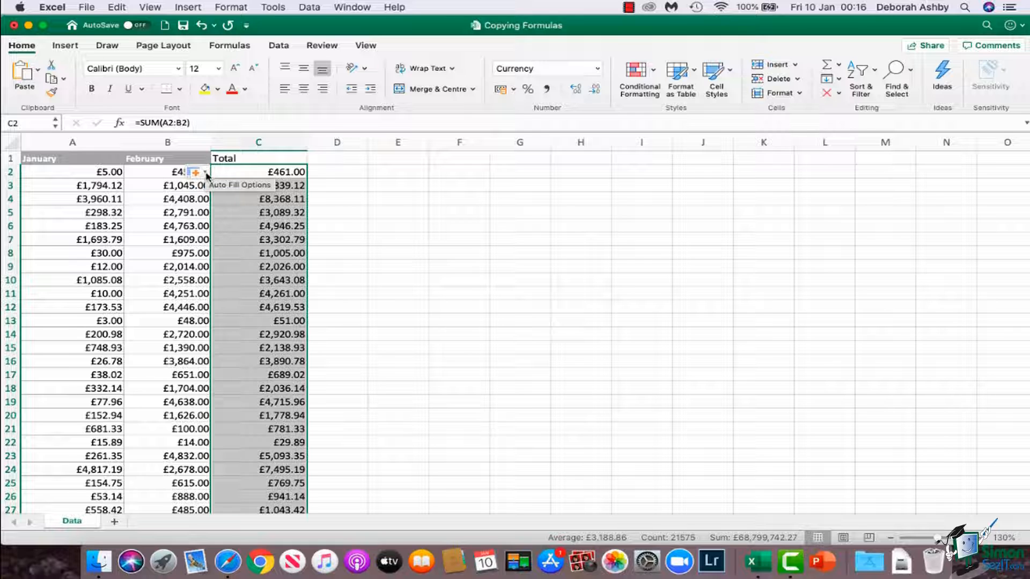
- Refill the column C totals with Fill without Formatting, giving plain numbers like 3643.08
click(204, 173)
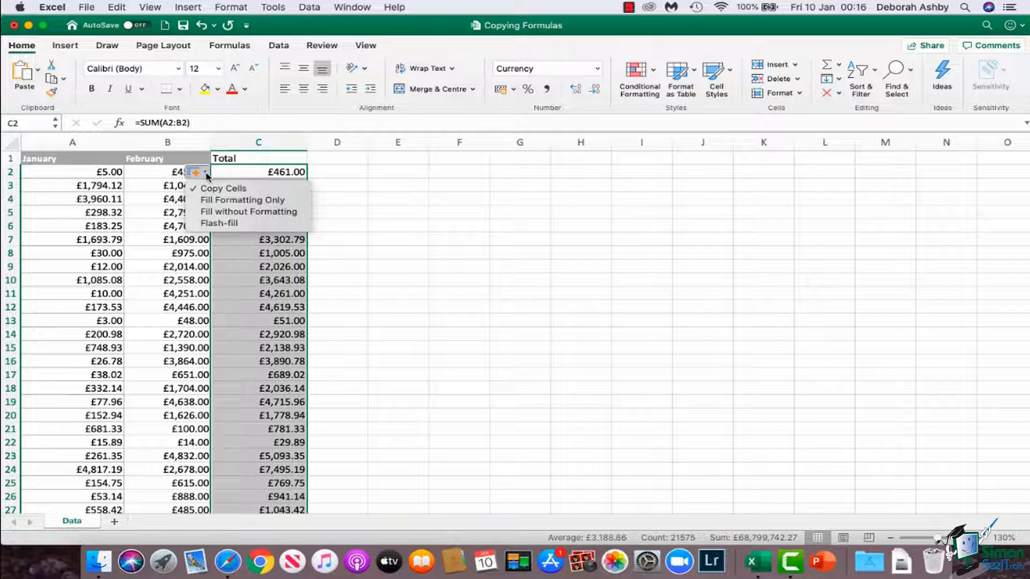
mouse_move(220, 223)
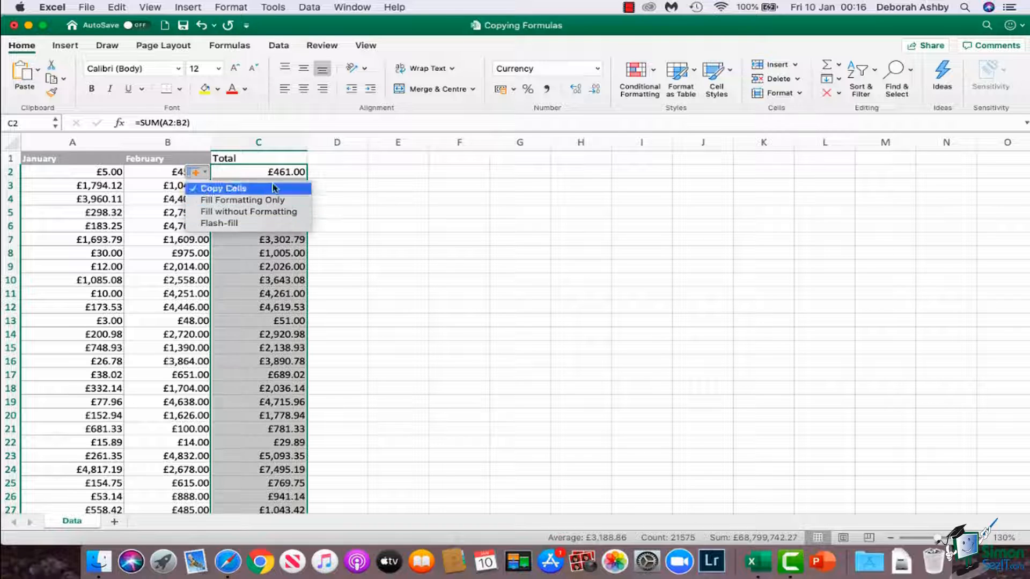
mouse_move(279, 179)
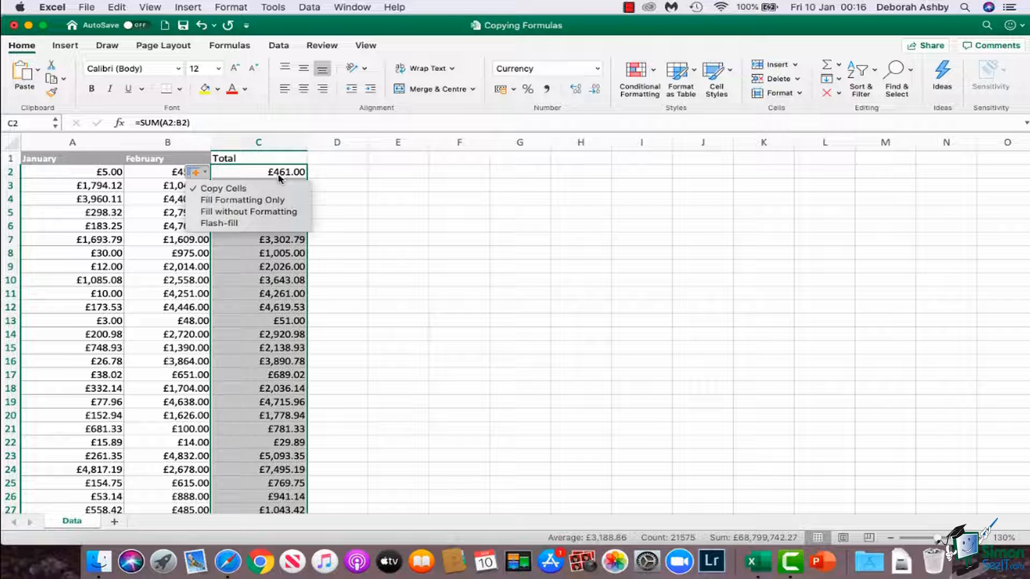
mouse_move(223, 223)
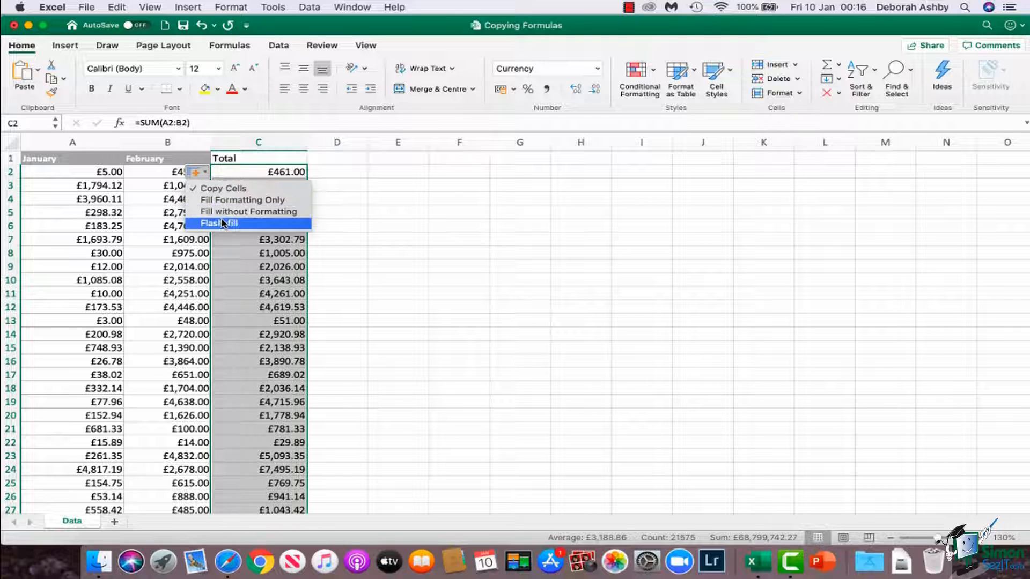
mouse_move(248, 211)
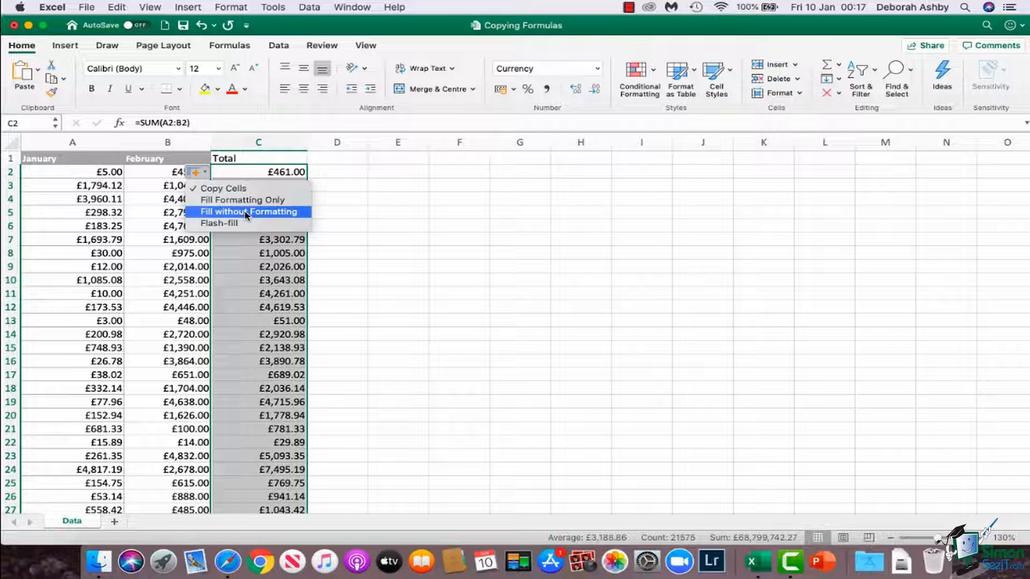
click(249, 212)
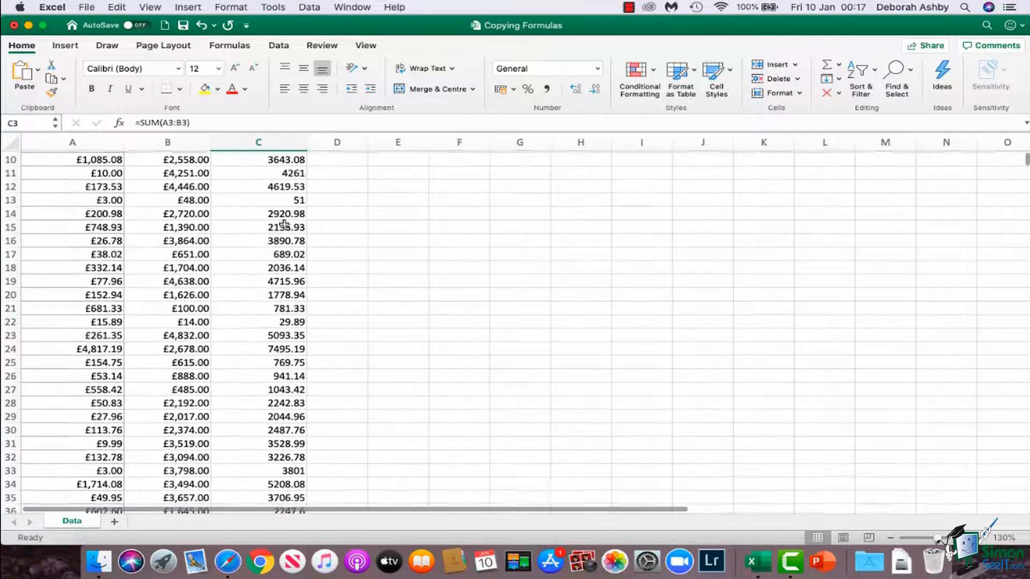
scroll(down, 3)
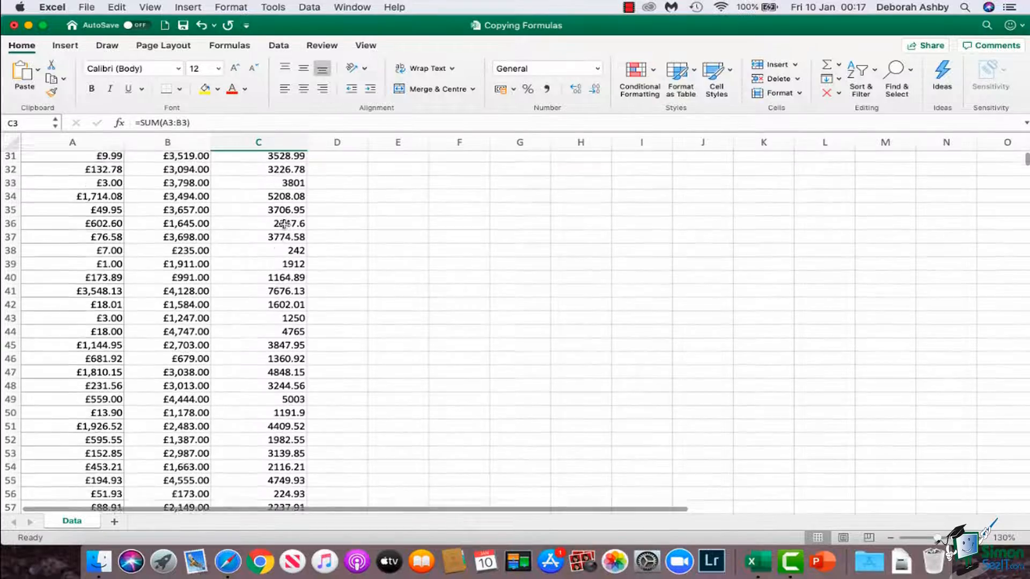
scroll(up, 3)
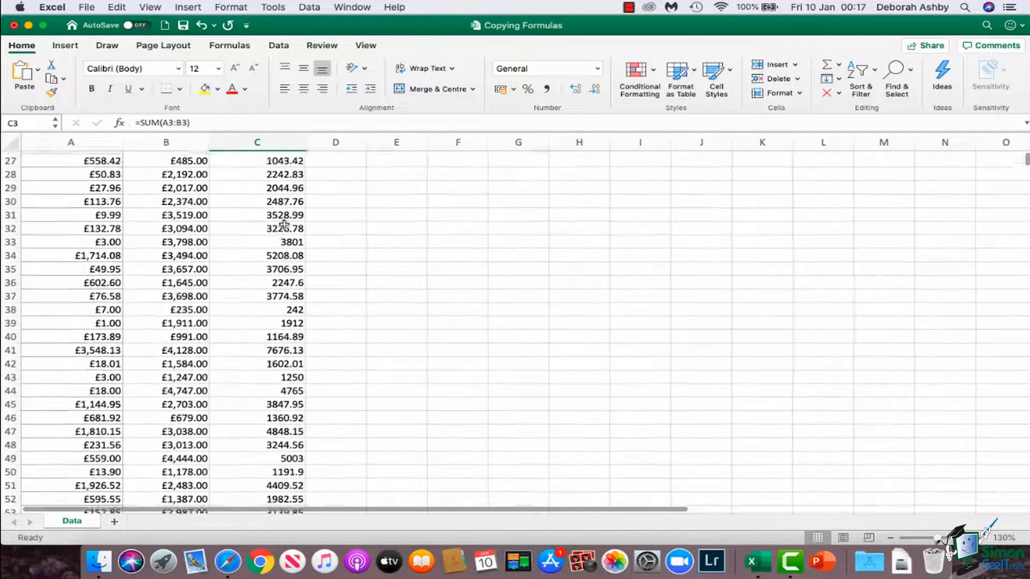
scroll(up, 3)
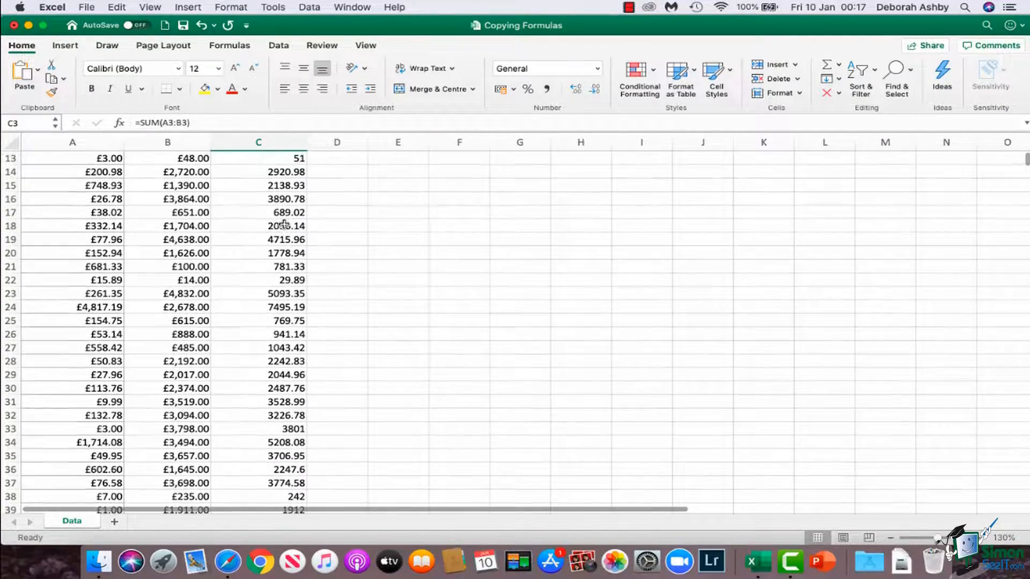
scroll(up, 3)
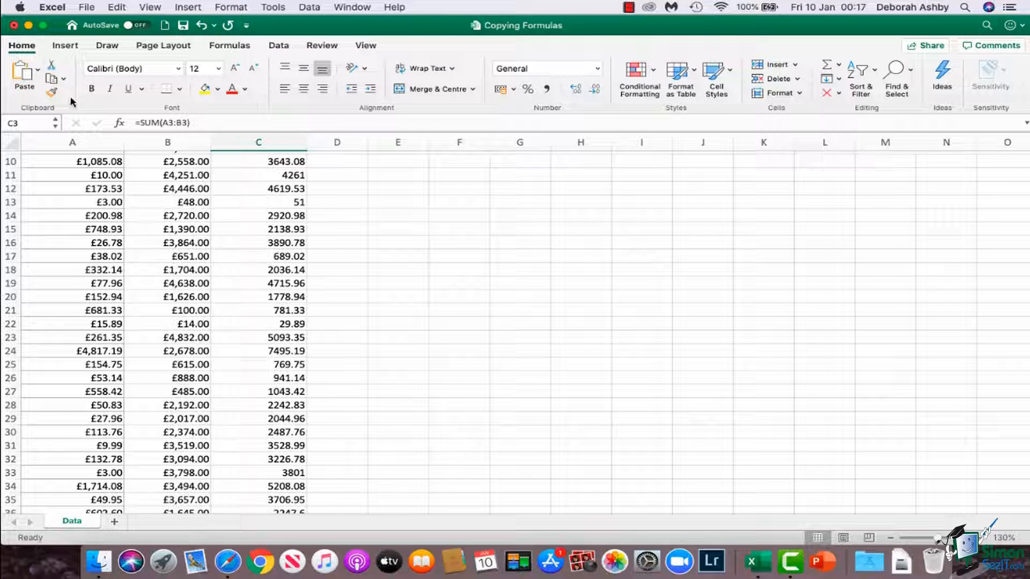
mouse_move(858, 118)
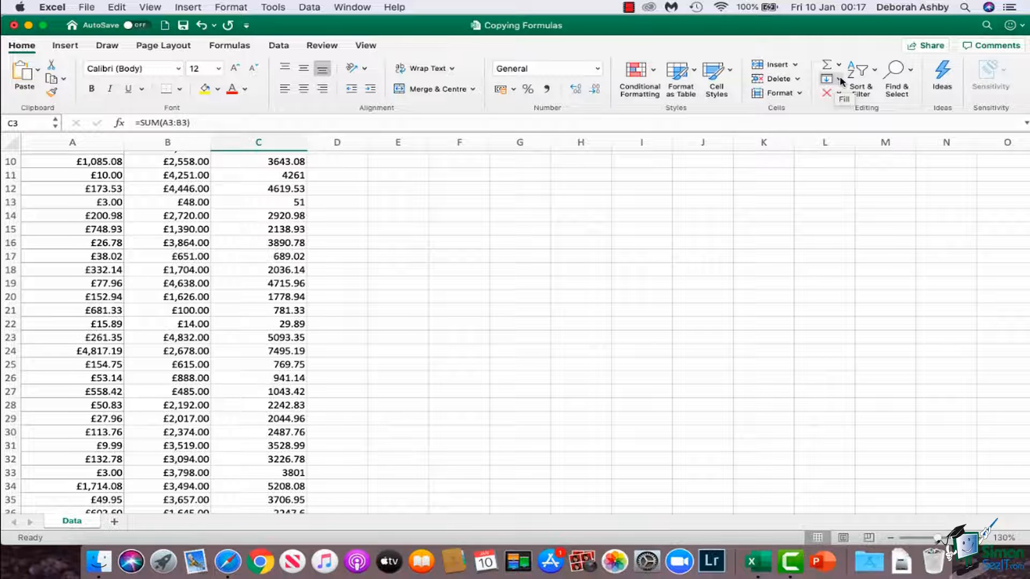
- Show the Fill directions list from the Home tab's Editing group
click(828, 78)
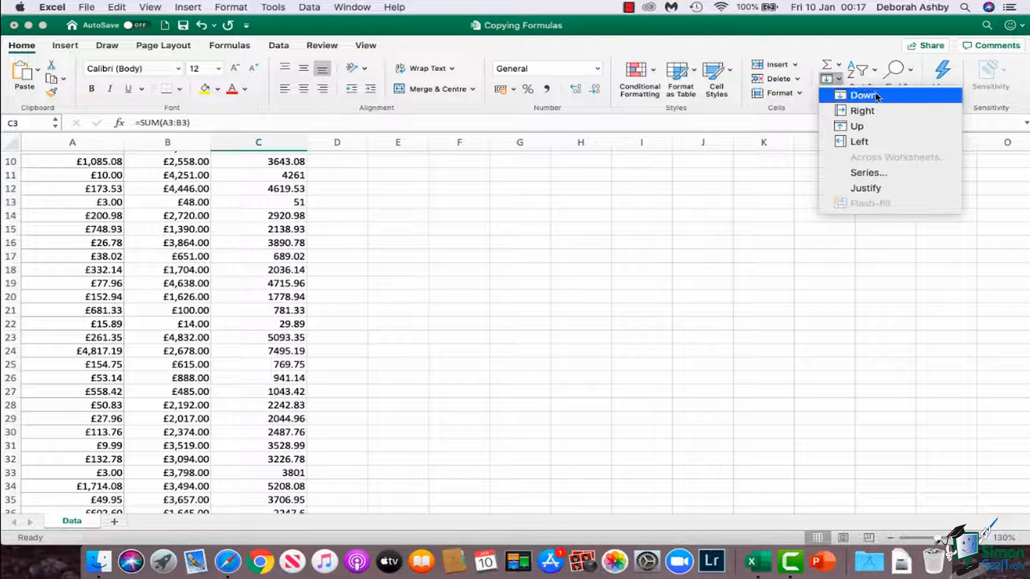
mouse_move(858, 141)
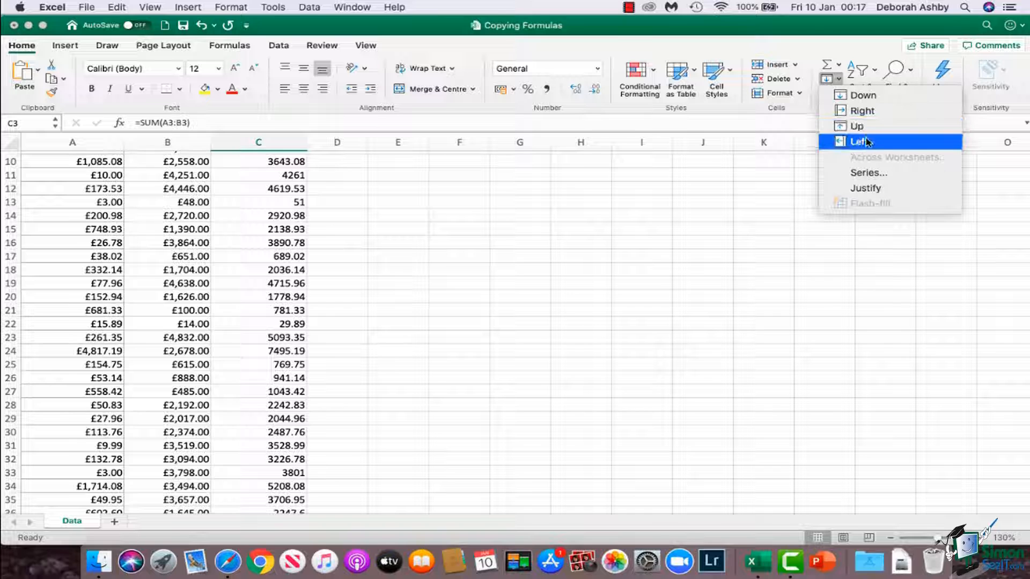
mouse_move(856, 125)
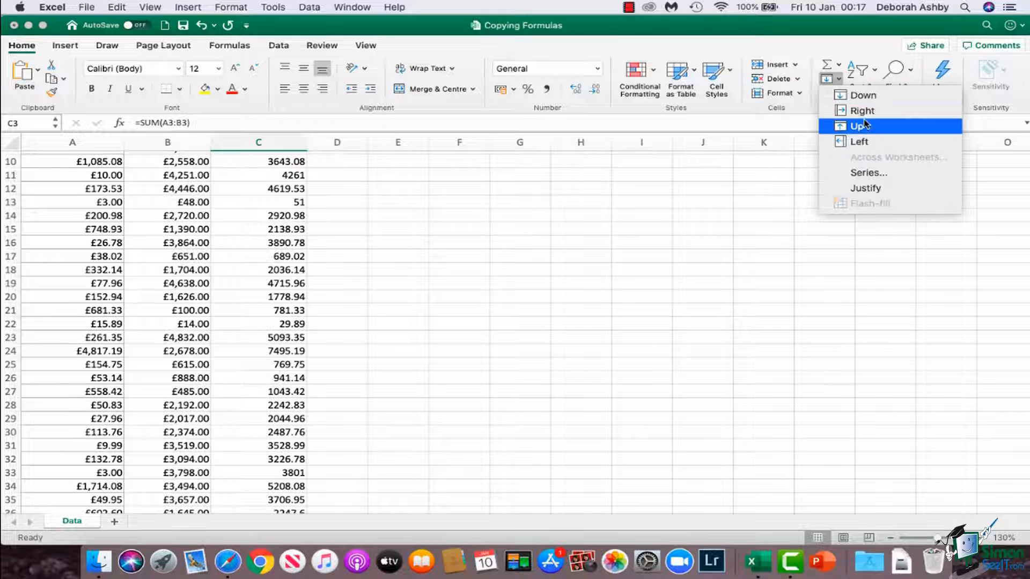
mouse_move(538, 221)
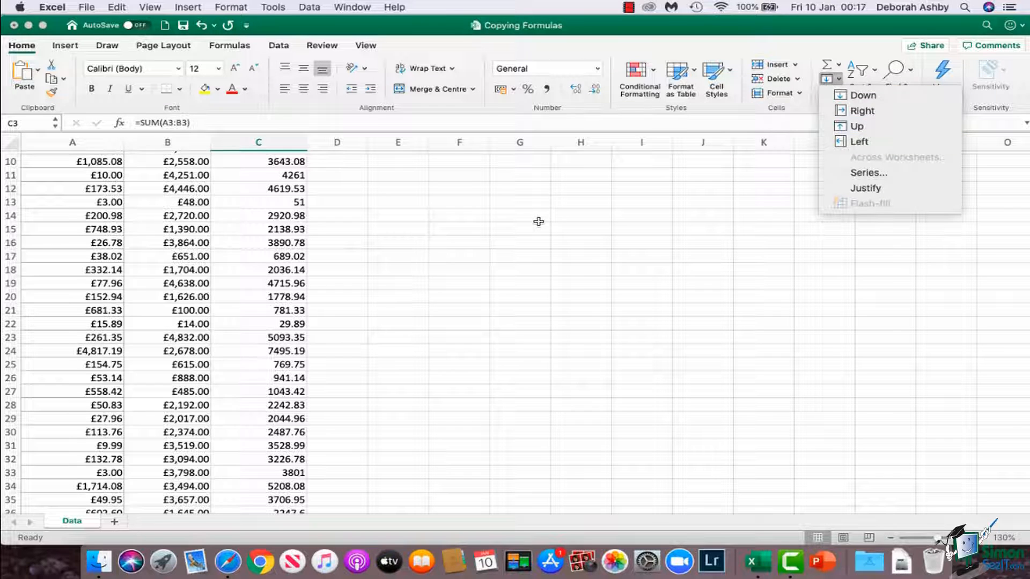